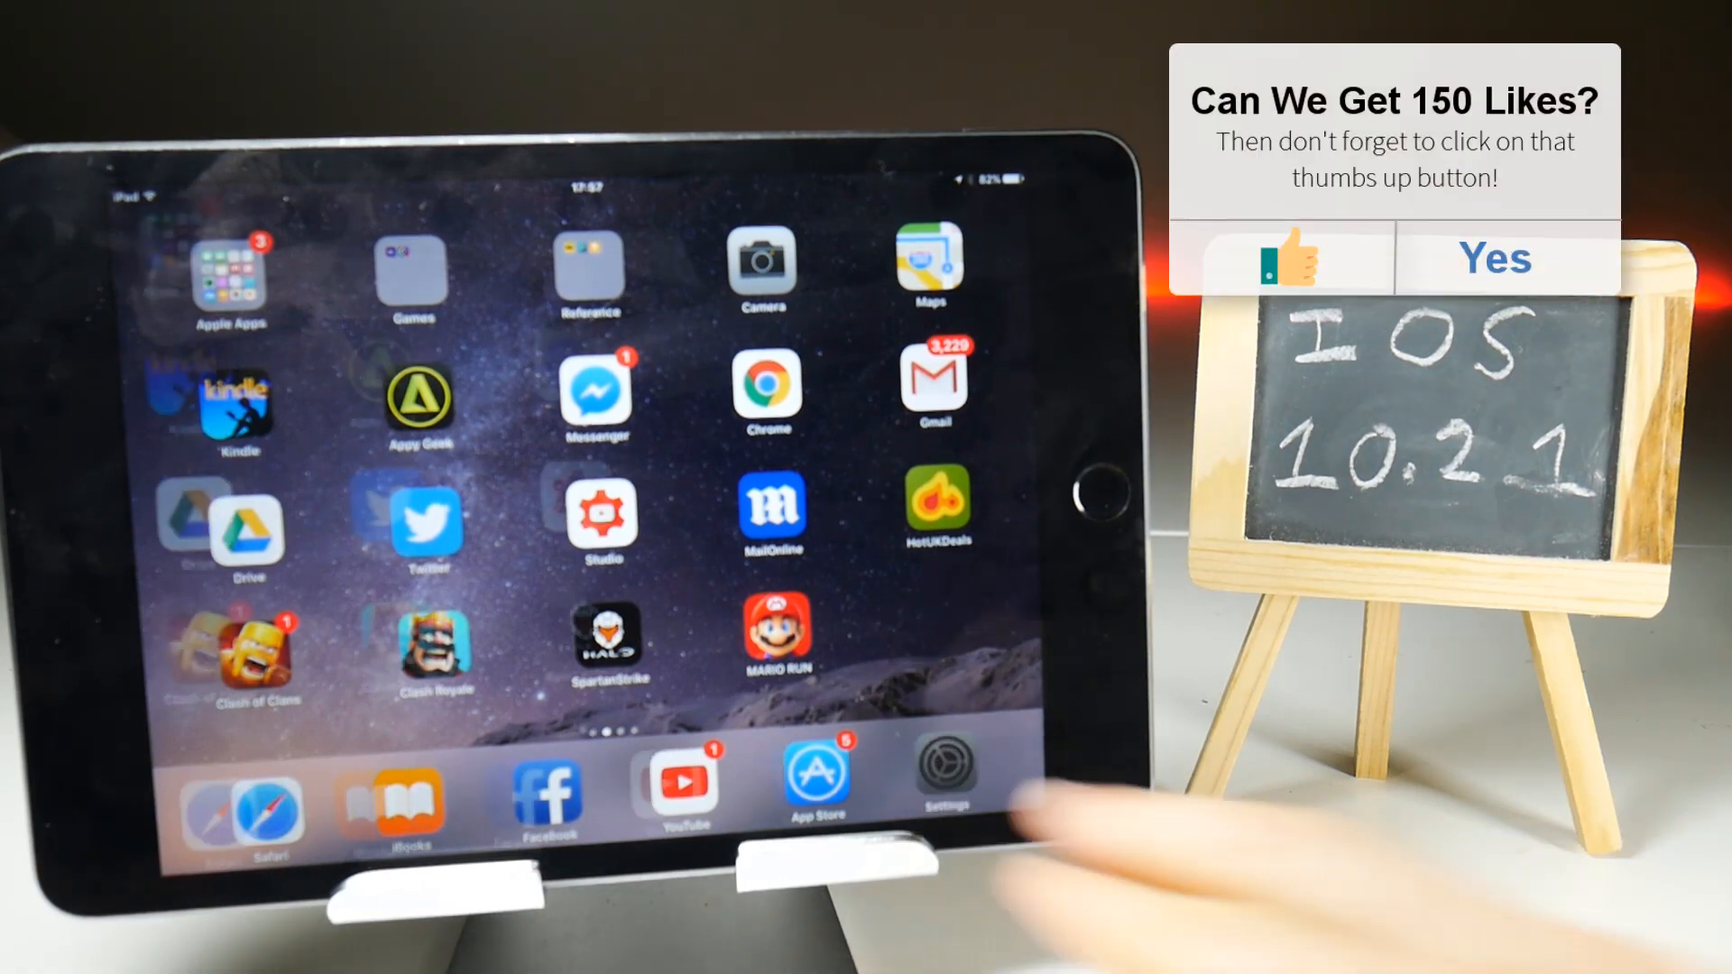
Step: Launch Safari from the dock to its empty favourites page
{"action": "left_click", "coordinate": [944, 784]}
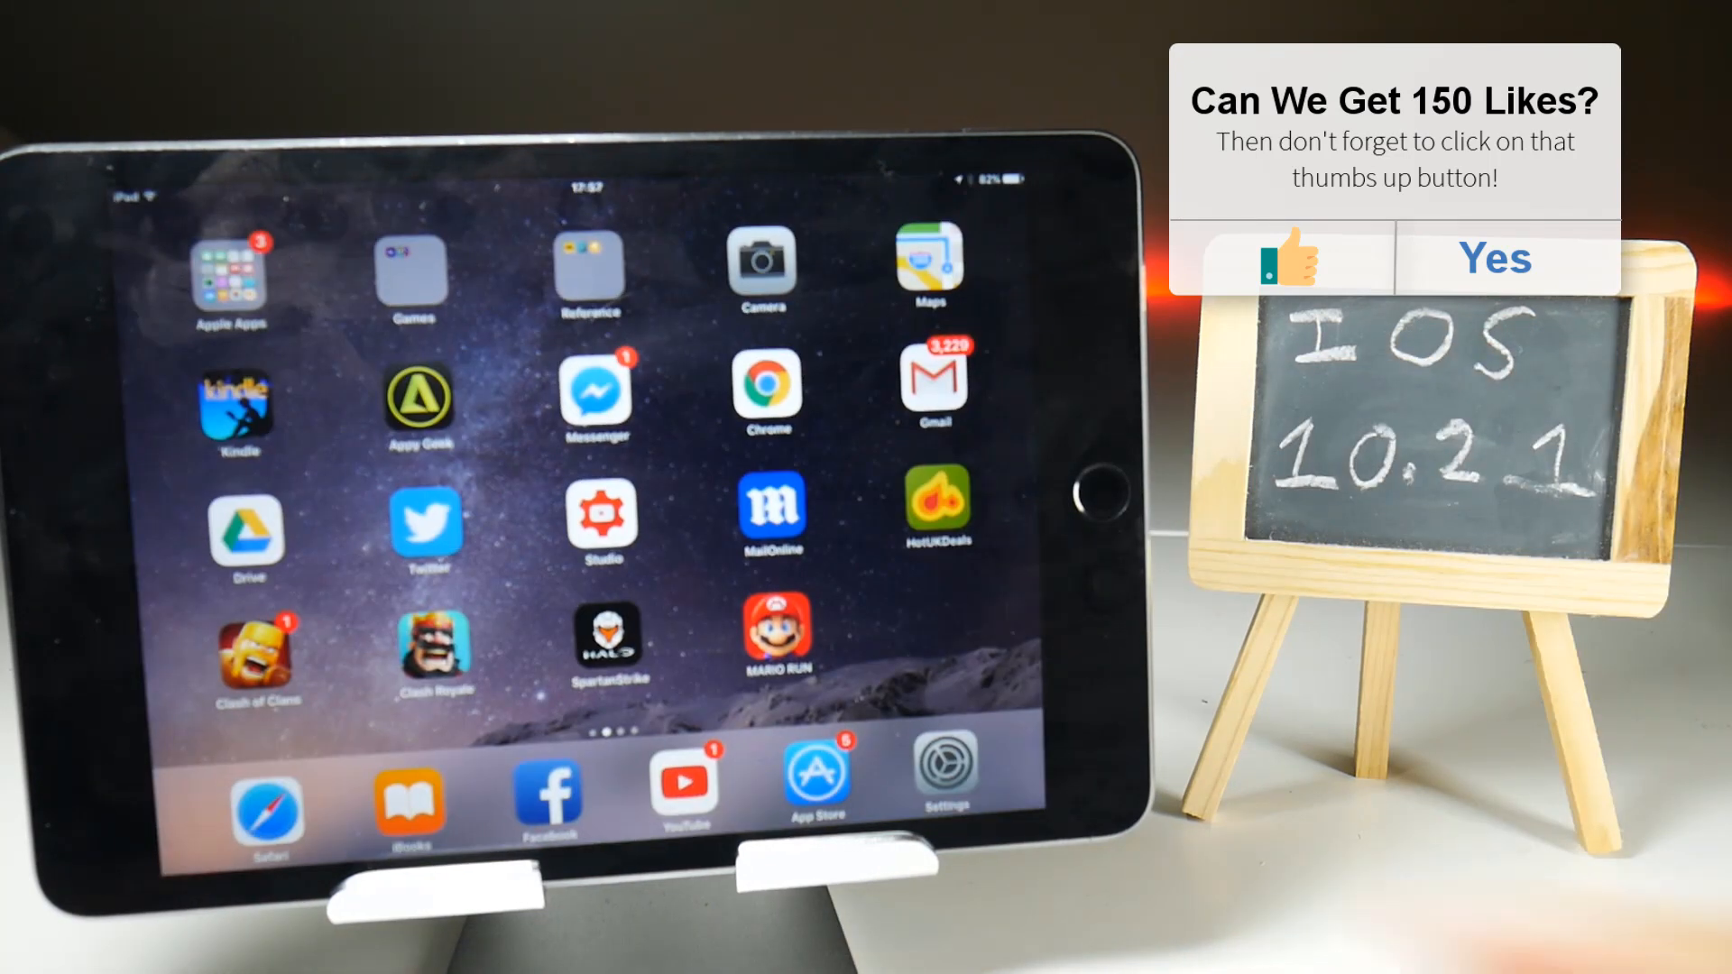
{"action": "left_click", "coordinate": [269, 796]}
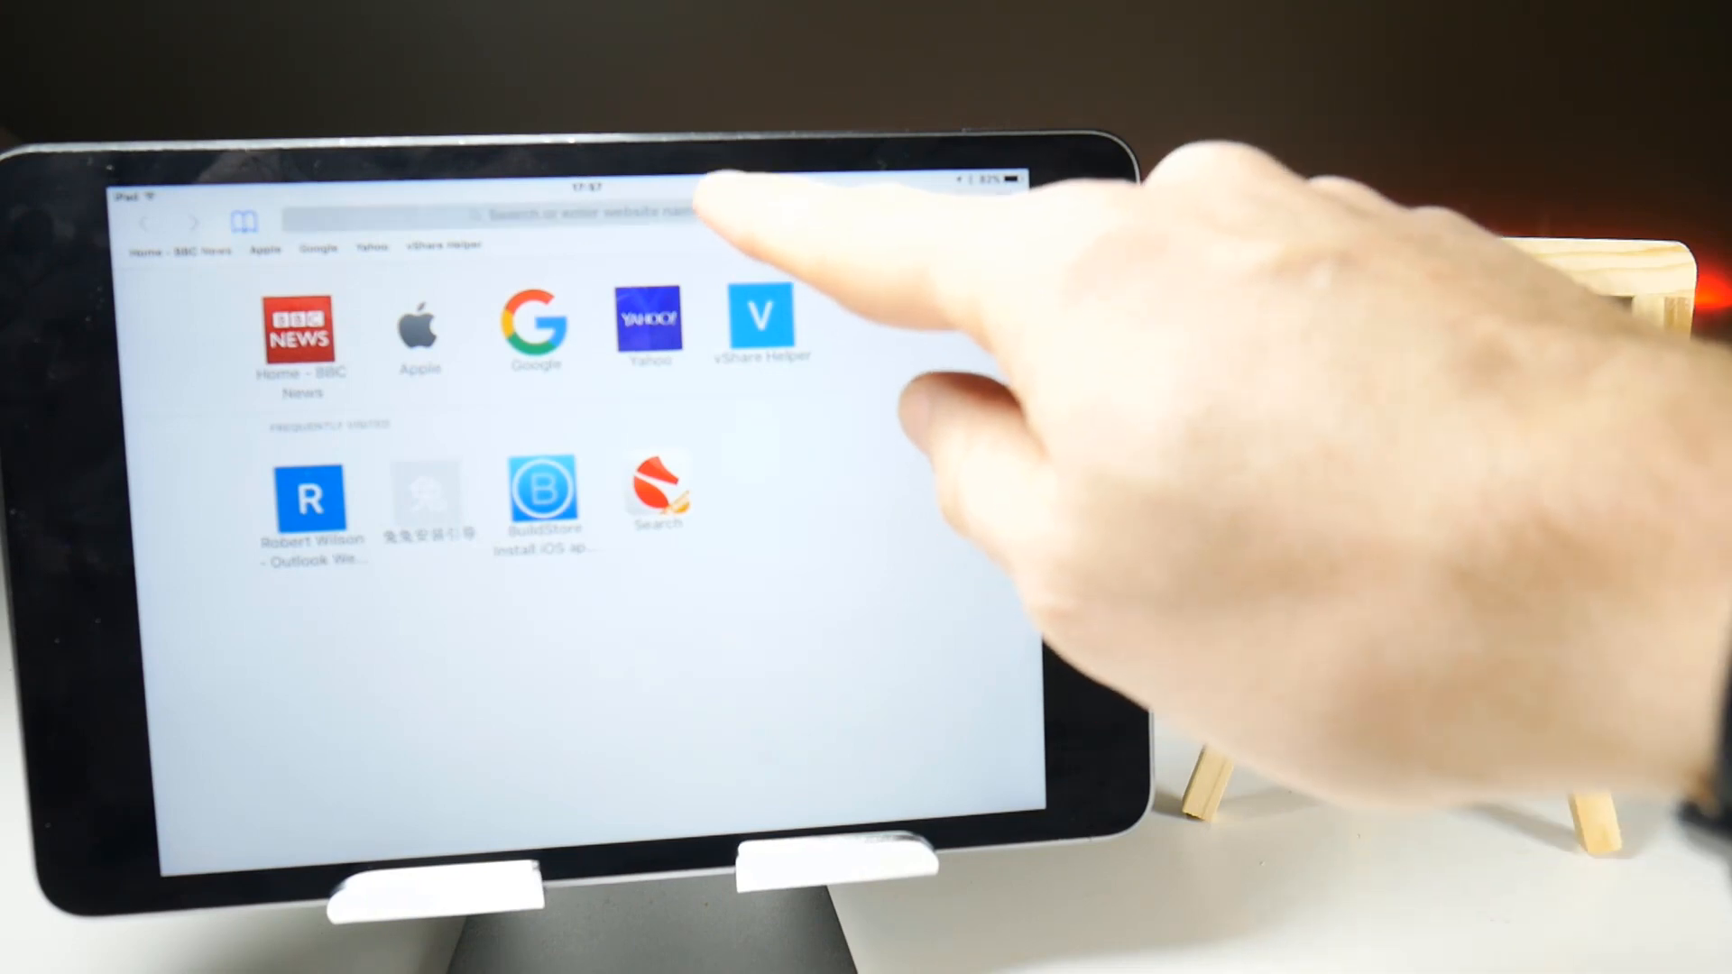
Step: Search 'tutu airshou' and open the AirShou – TUTUAPP result on tutuapp.vip
{"action": "left_click", "coordinate": [590, 212]}
{"action": "type", "text": "tutu"}
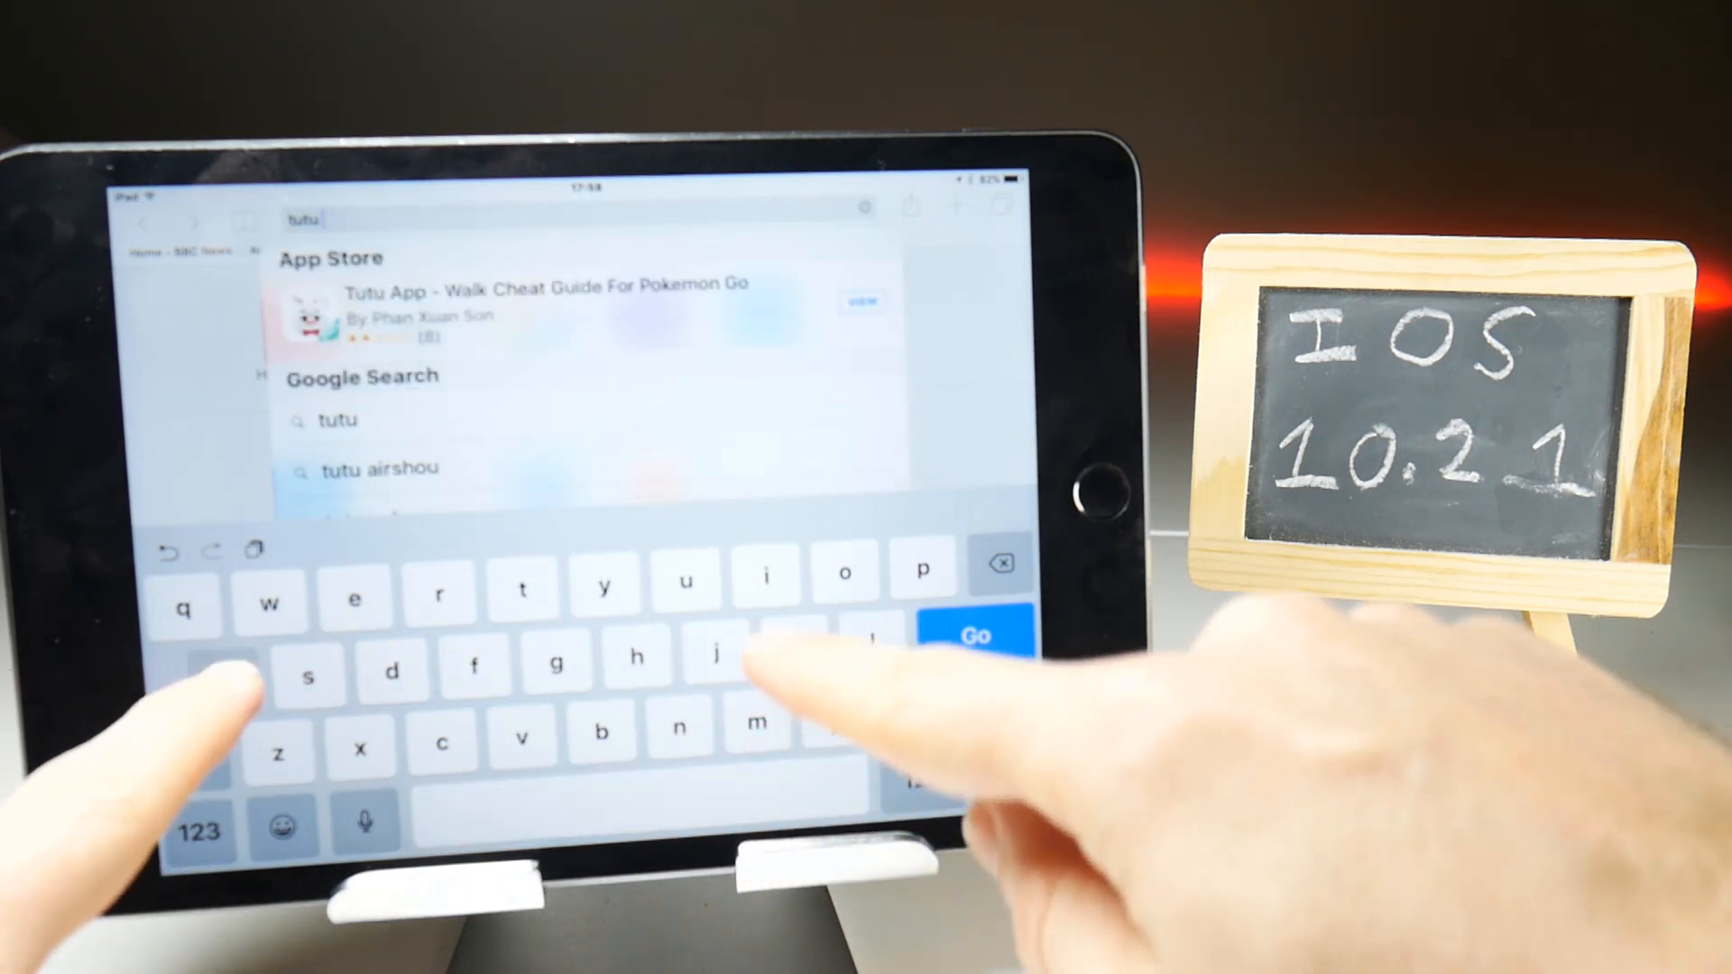
{"action": "type", "text": "airs"}
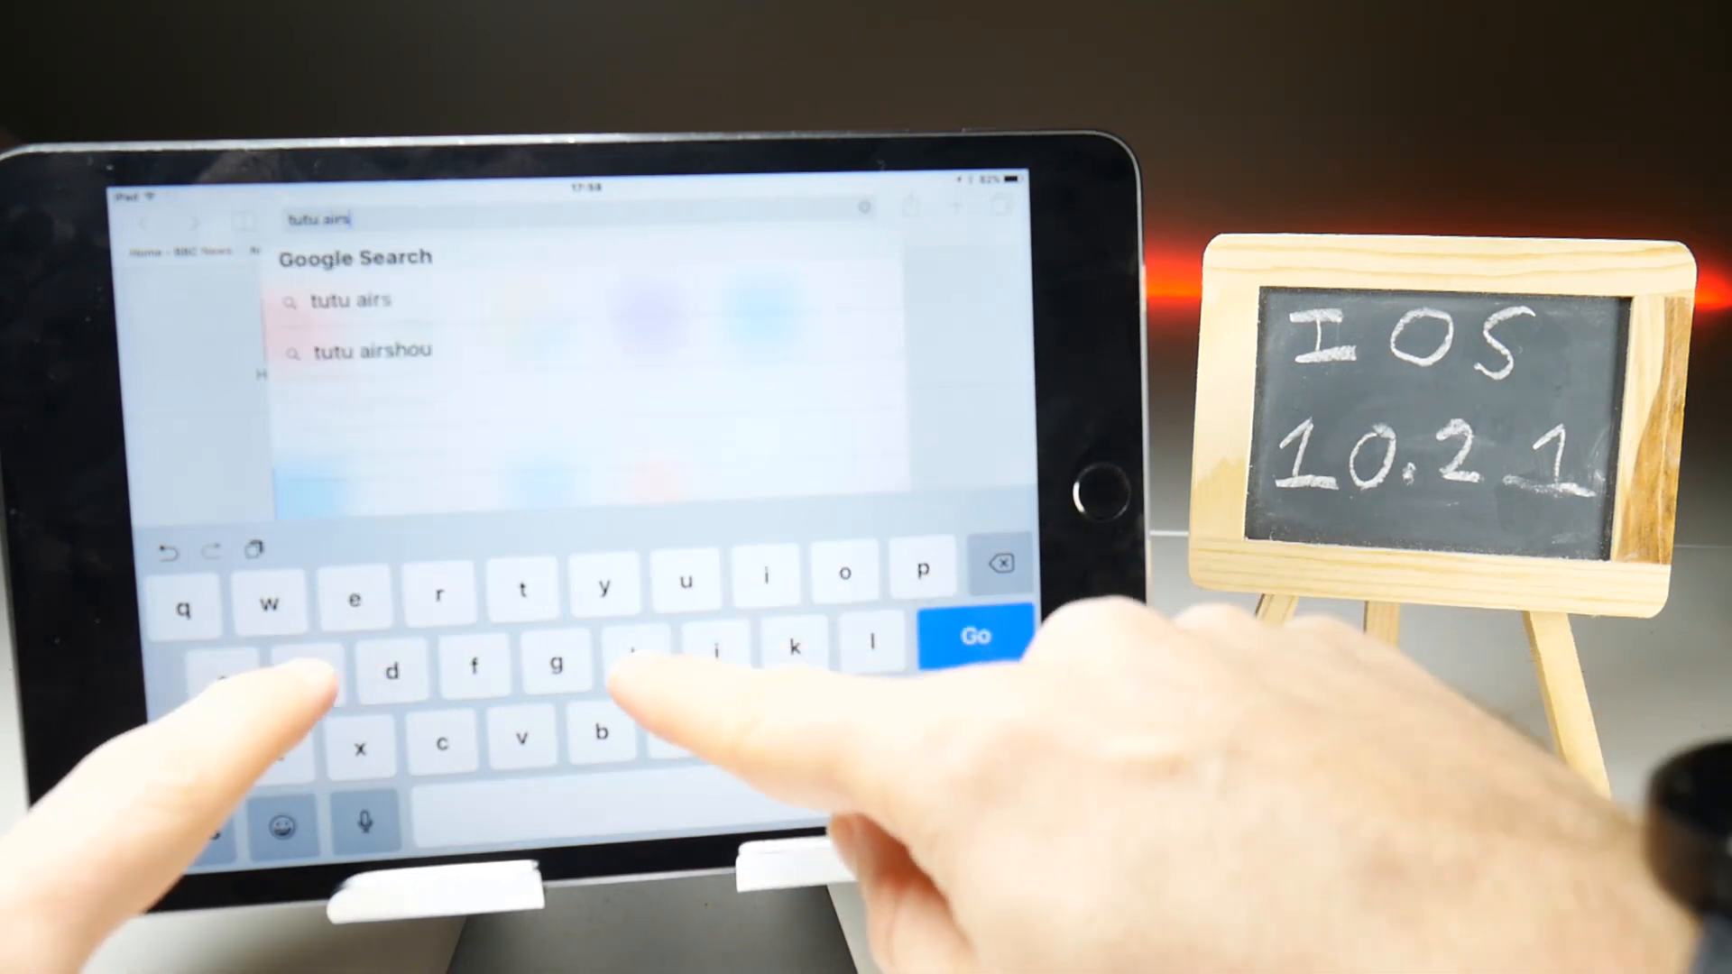
{"action": "type", "text": "hou"}
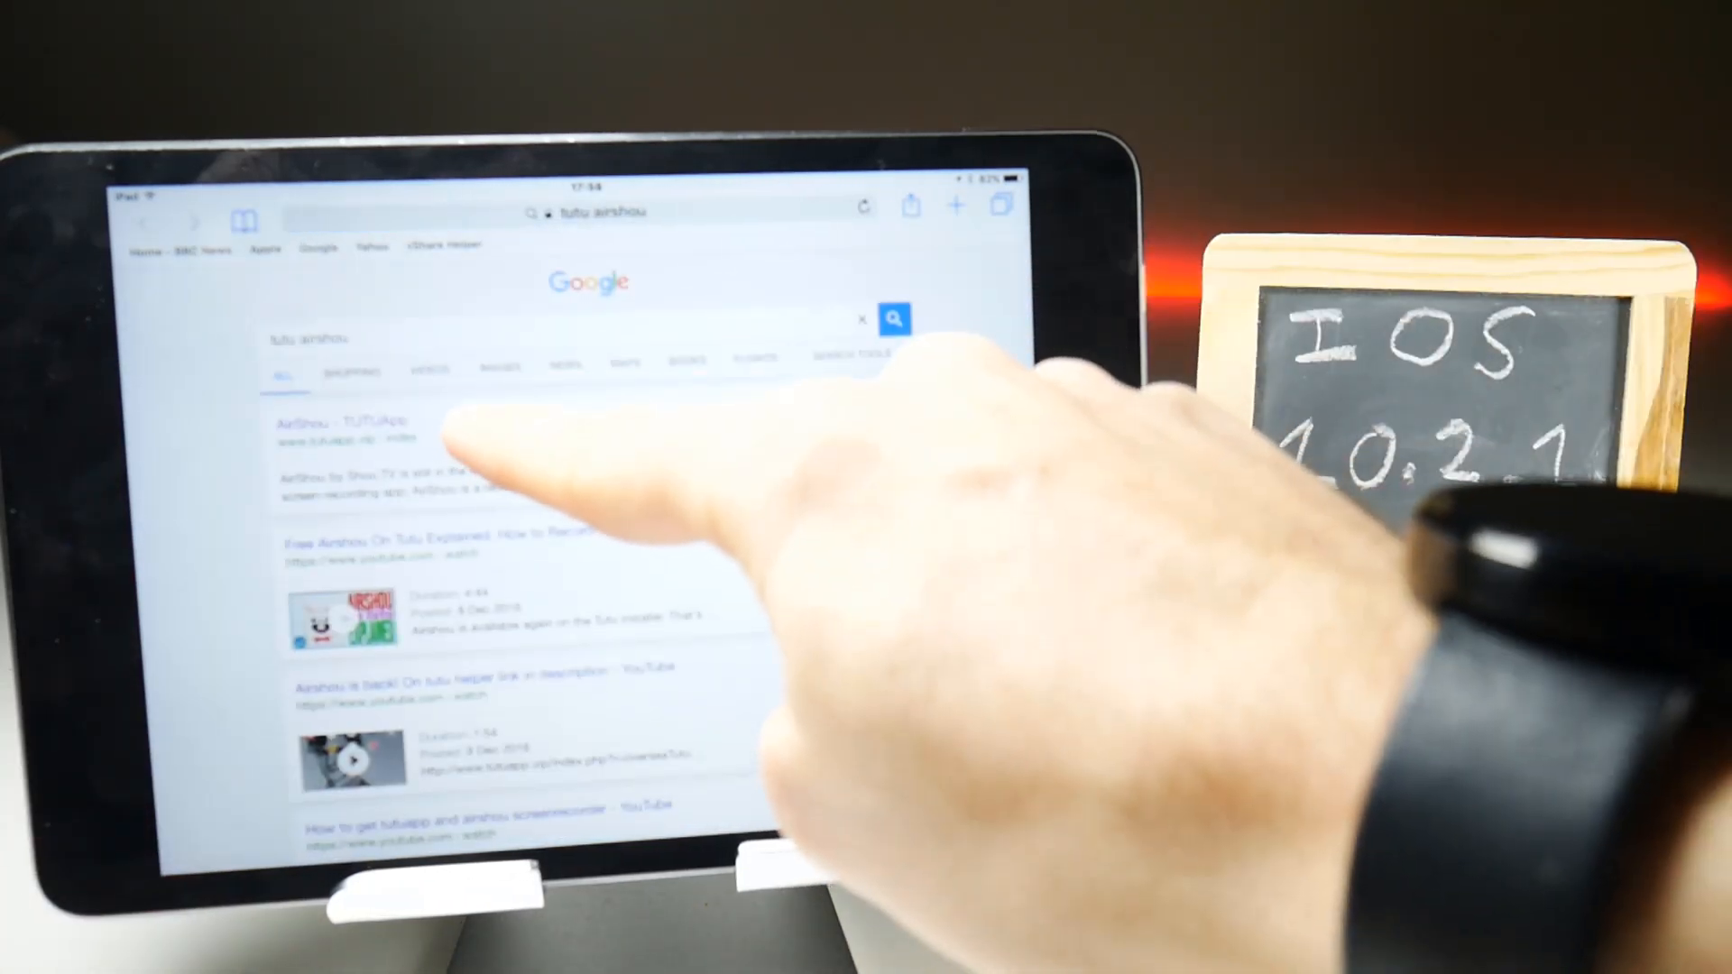
{"action": "left_click", "coordinate": [343, 419]}
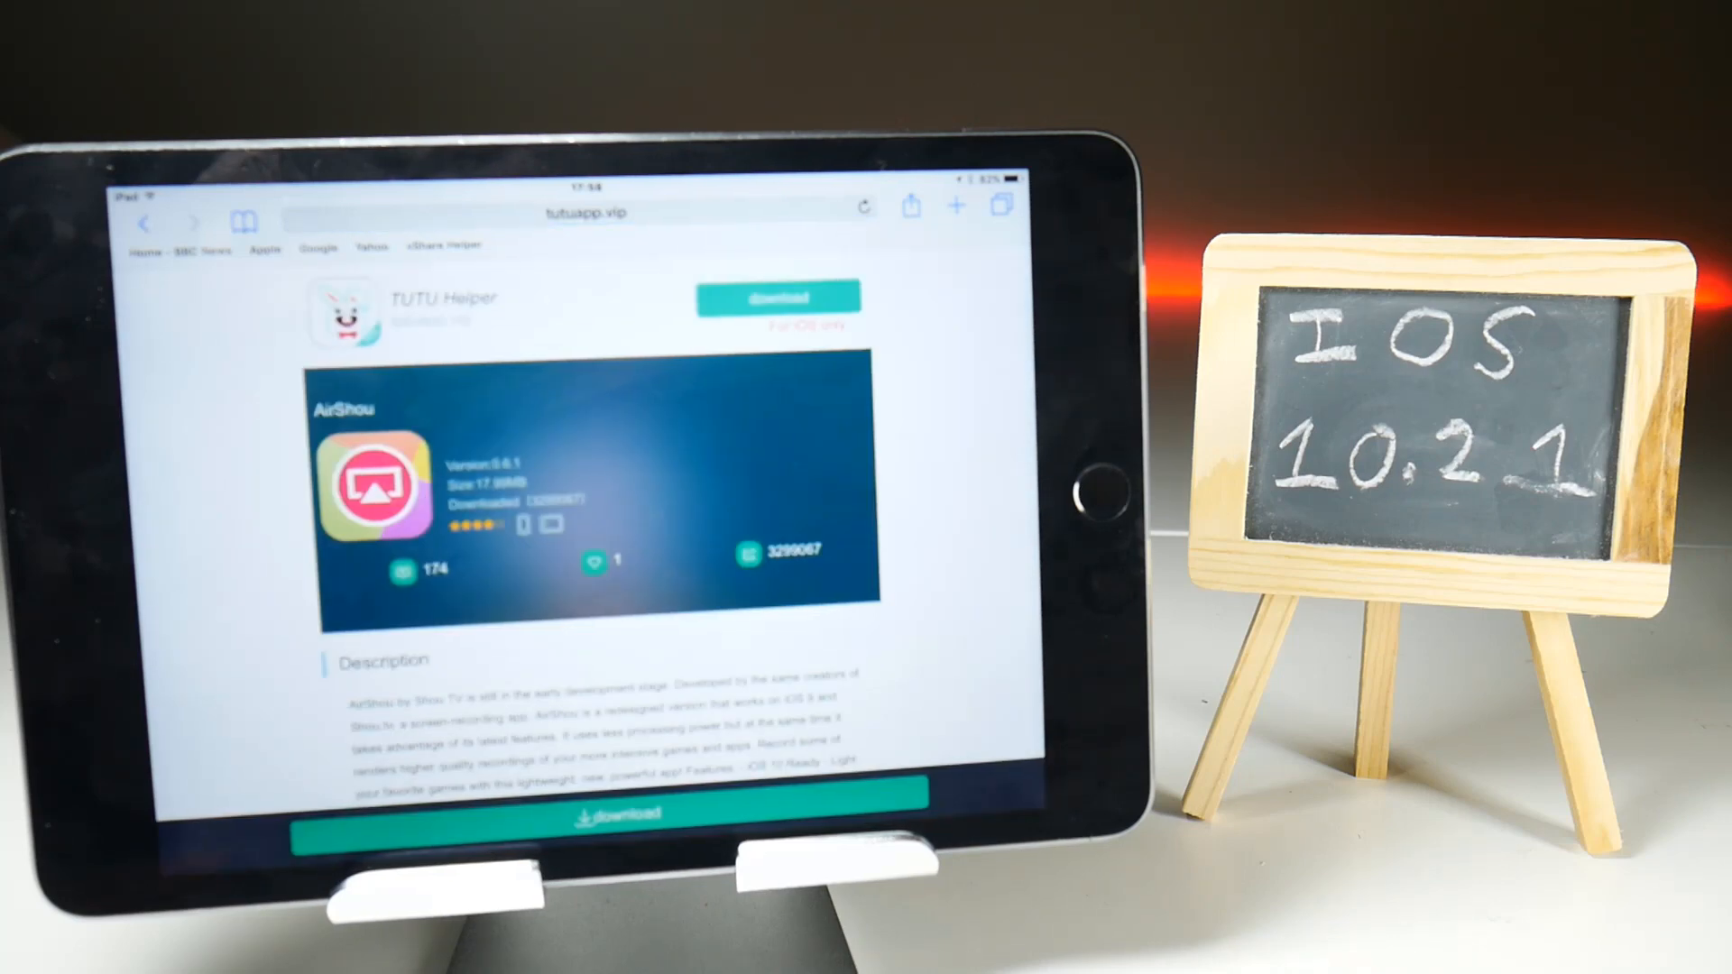
Step: Download AirShou from tutuapp.vip and confirm Install
{"action": "left_click", "coordinate": [616, 806]}
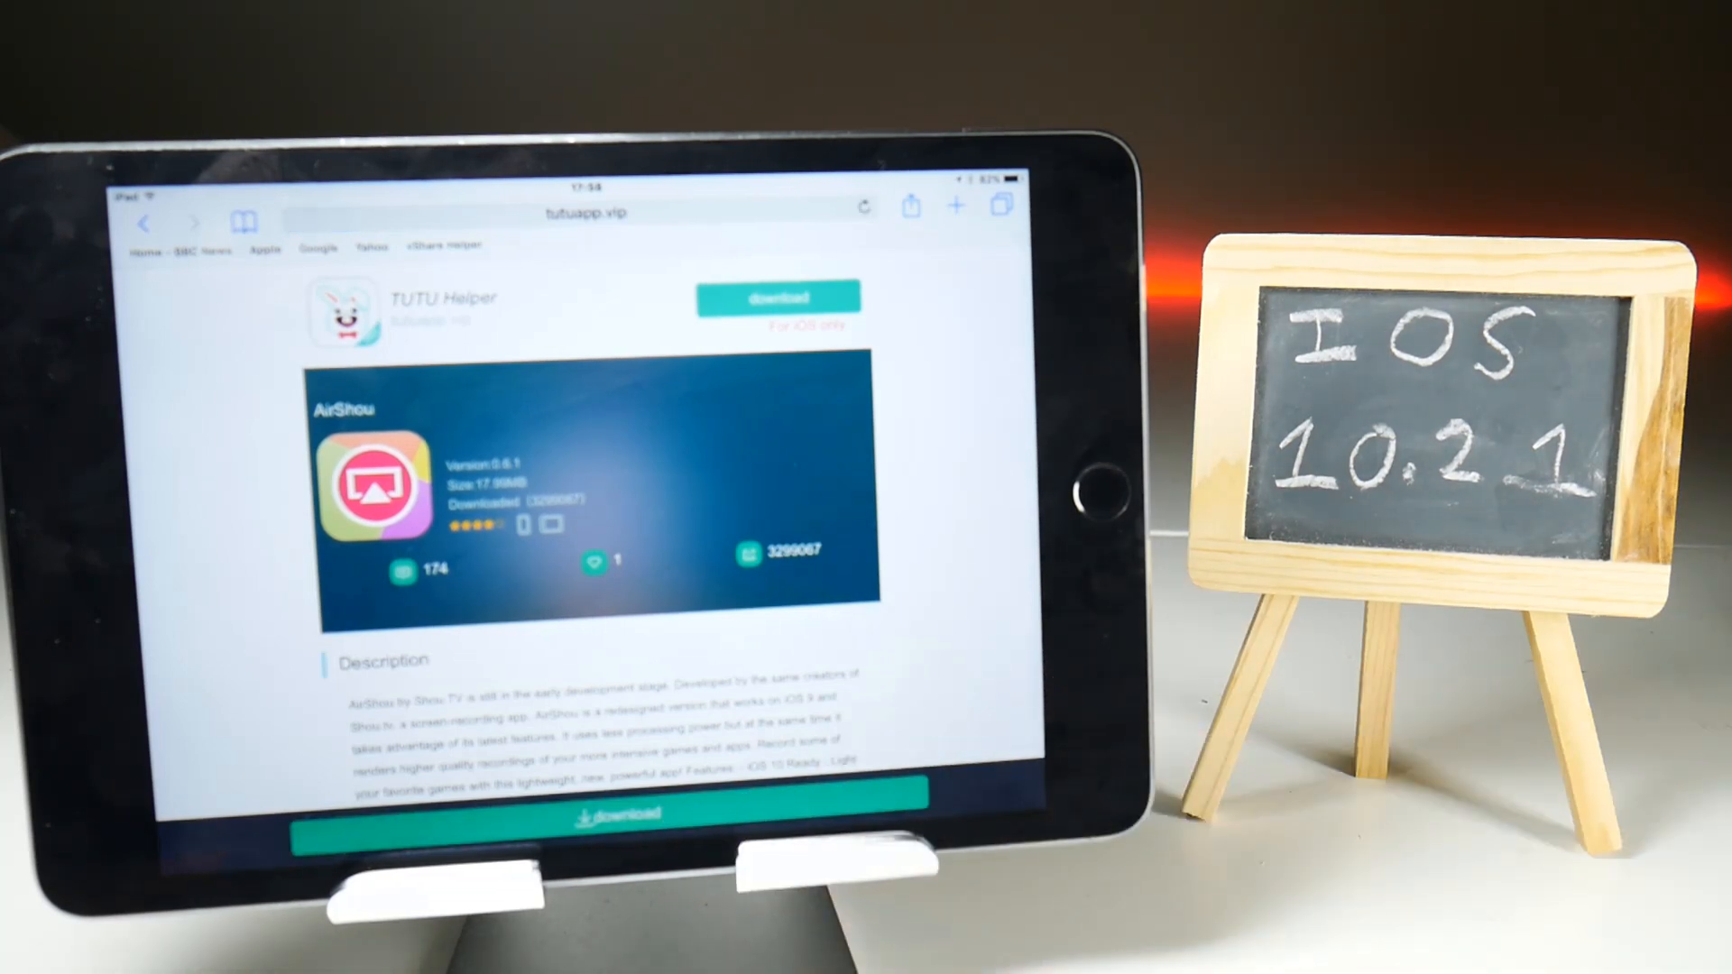
{"action": "left_click", "coordinate": [777, 296]}
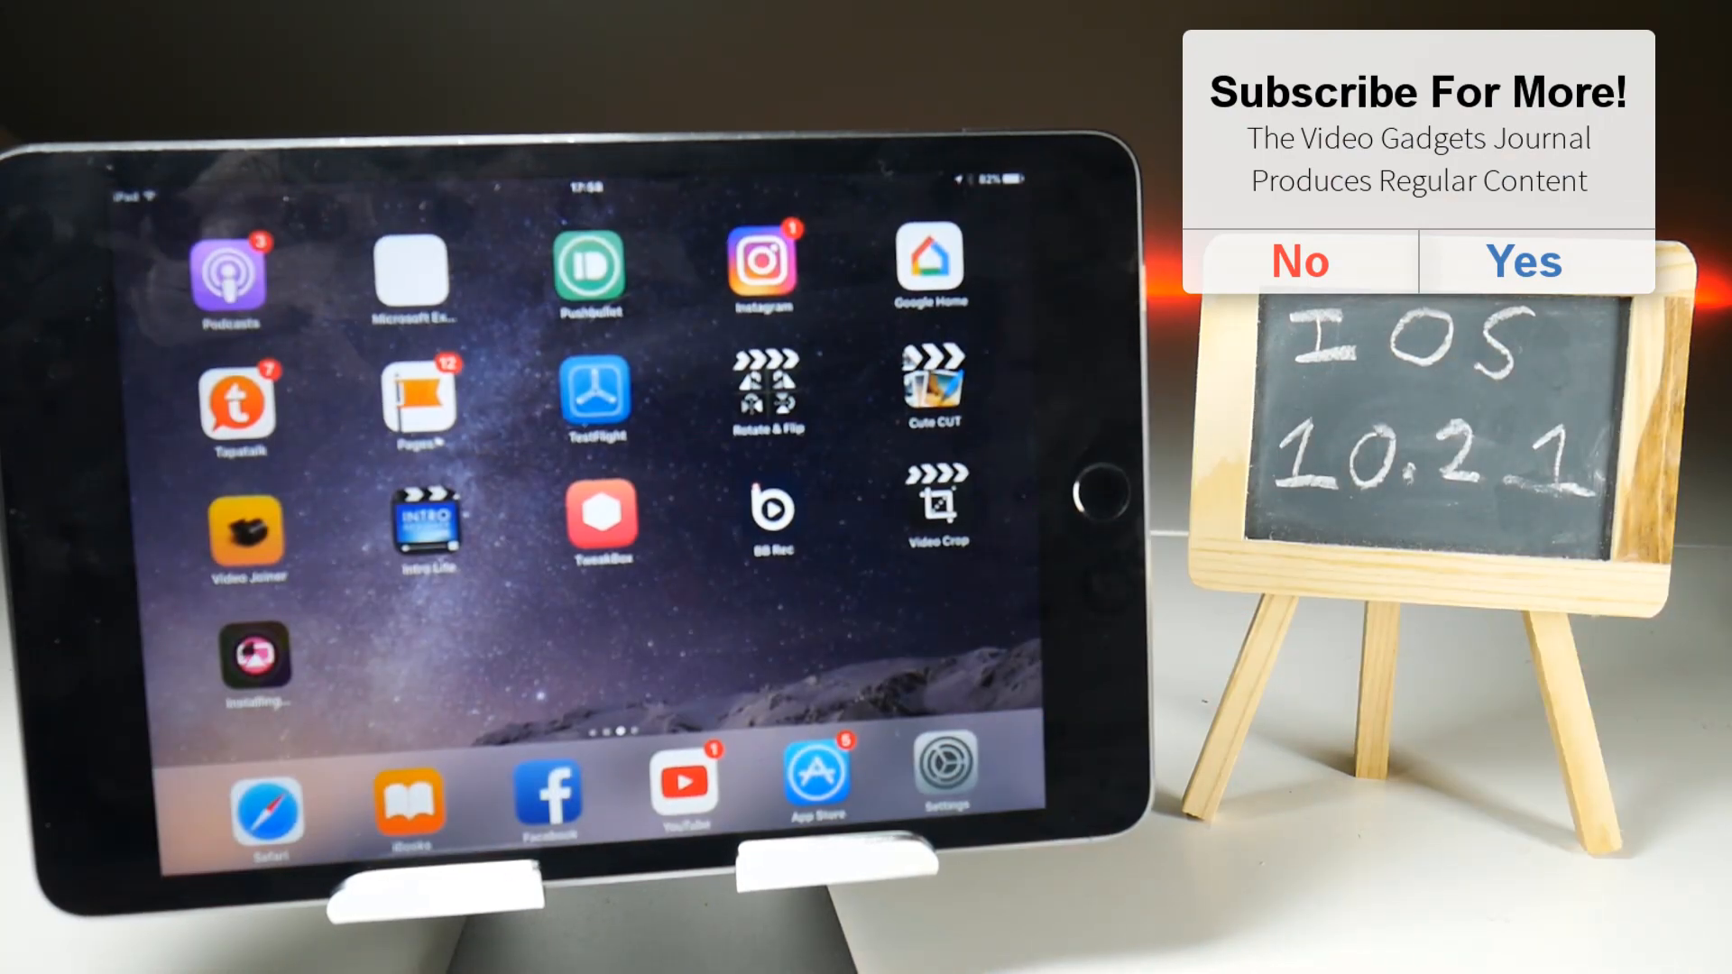
Step: Swipe to AirShou and cancel the Untrusted Enterprise Developer alert
{"action": "scroll", "scroll_direction": "left", "scroll_amount": 3}
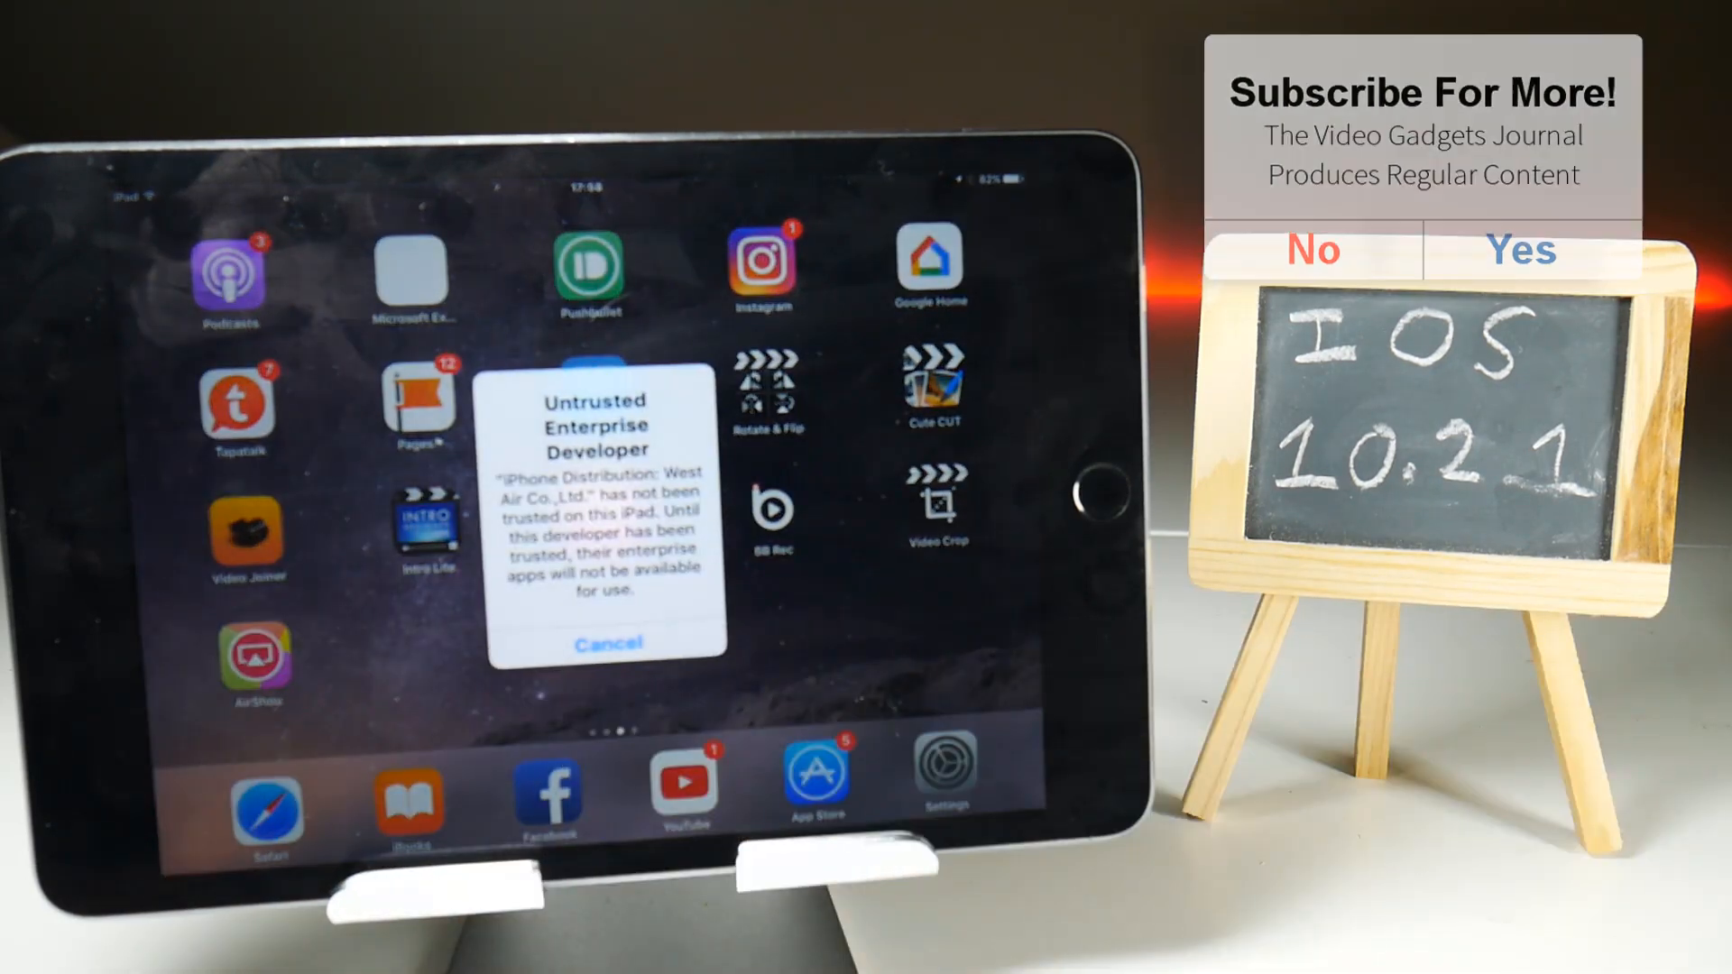
{"action": "left_click", "coordinate": [605, 643]}
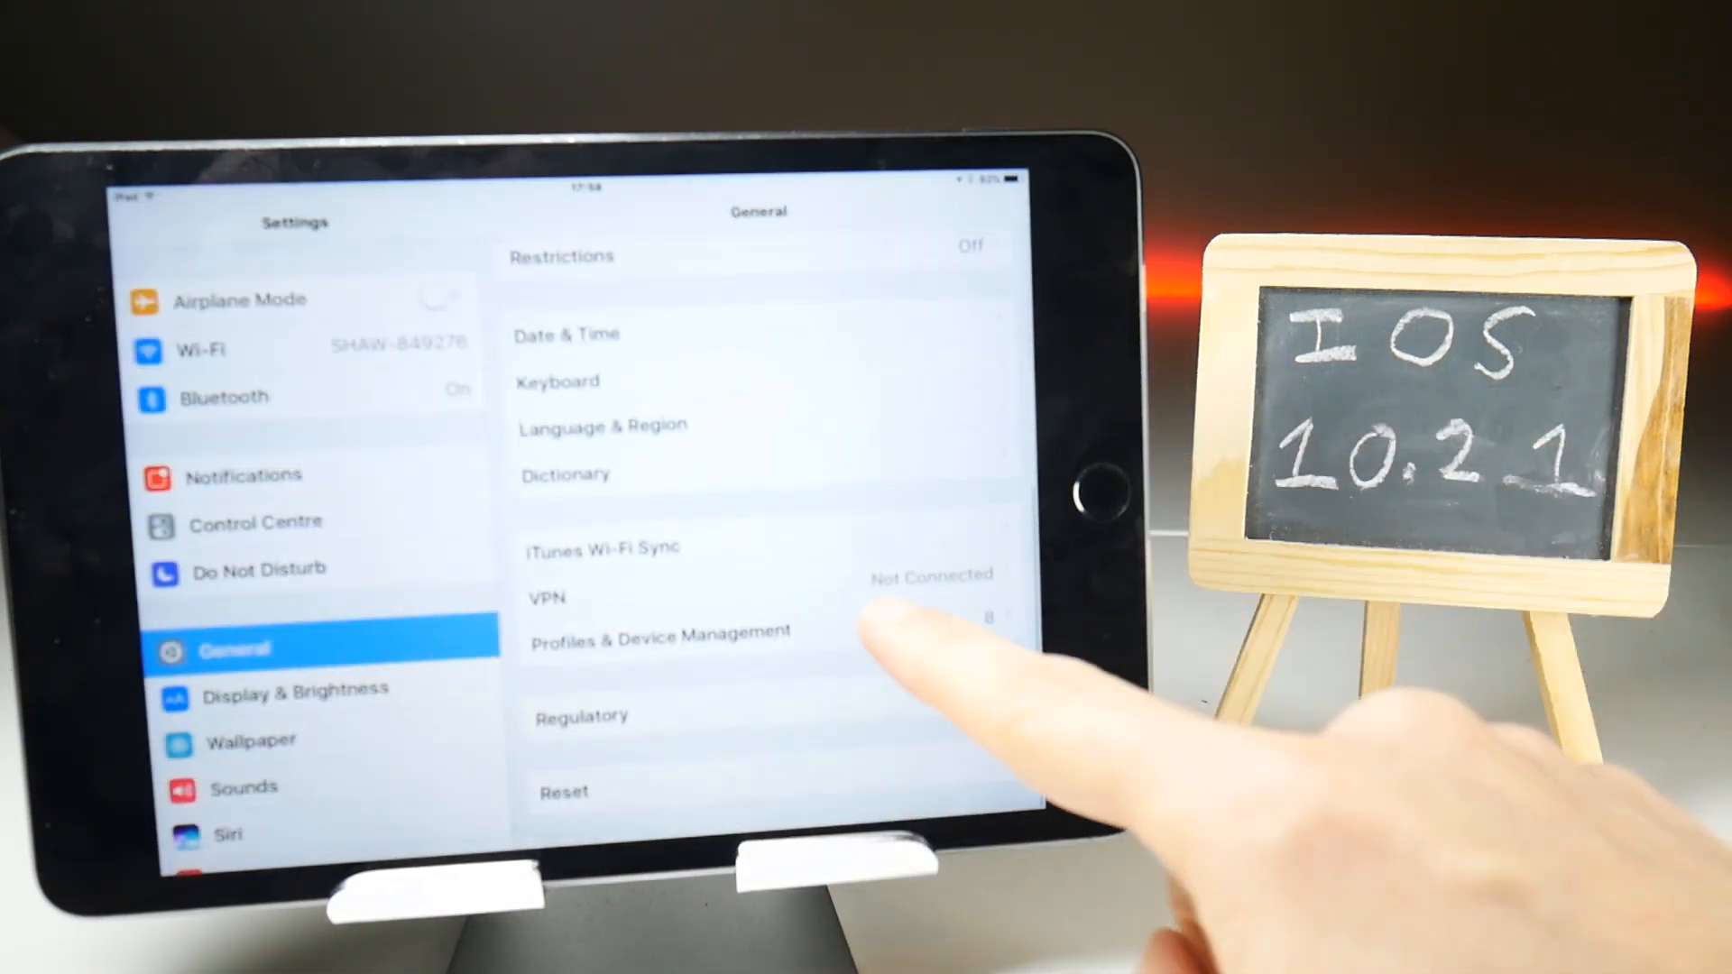
Step: Open Profiles & Device Management and select the West Air Co., Ltd. profile
{"action": "left_click", "coordinate": [659, 638]}
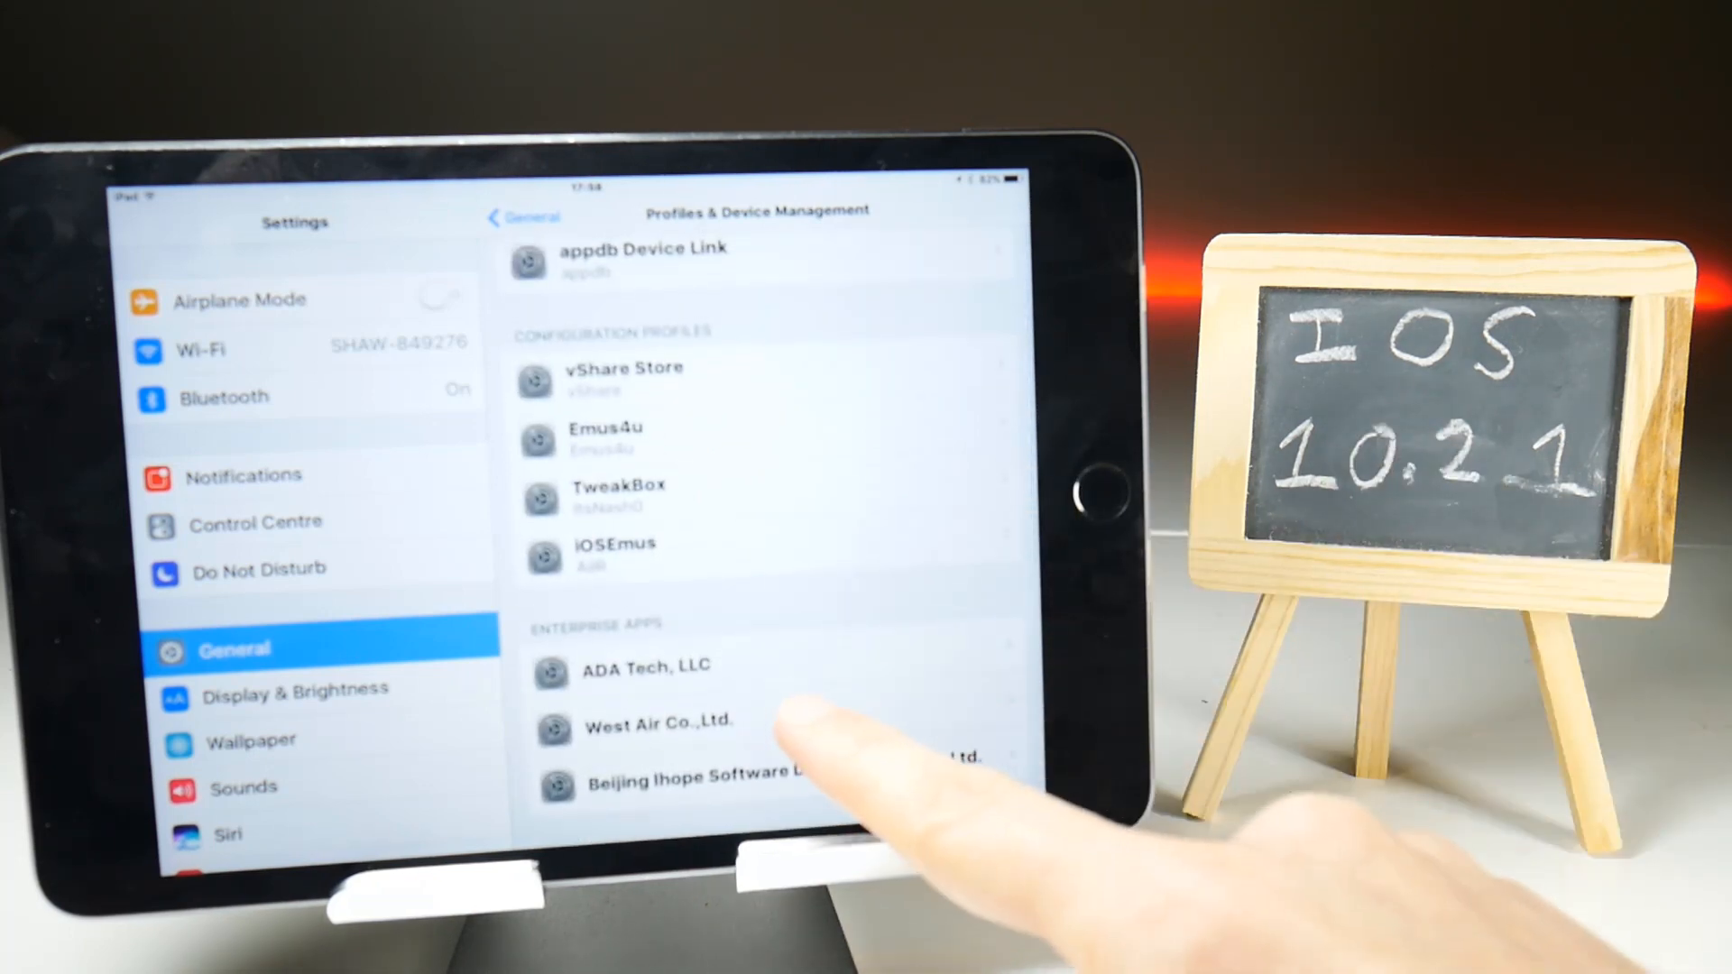
{"action": "left_click", "coordinate": [659, 721]}
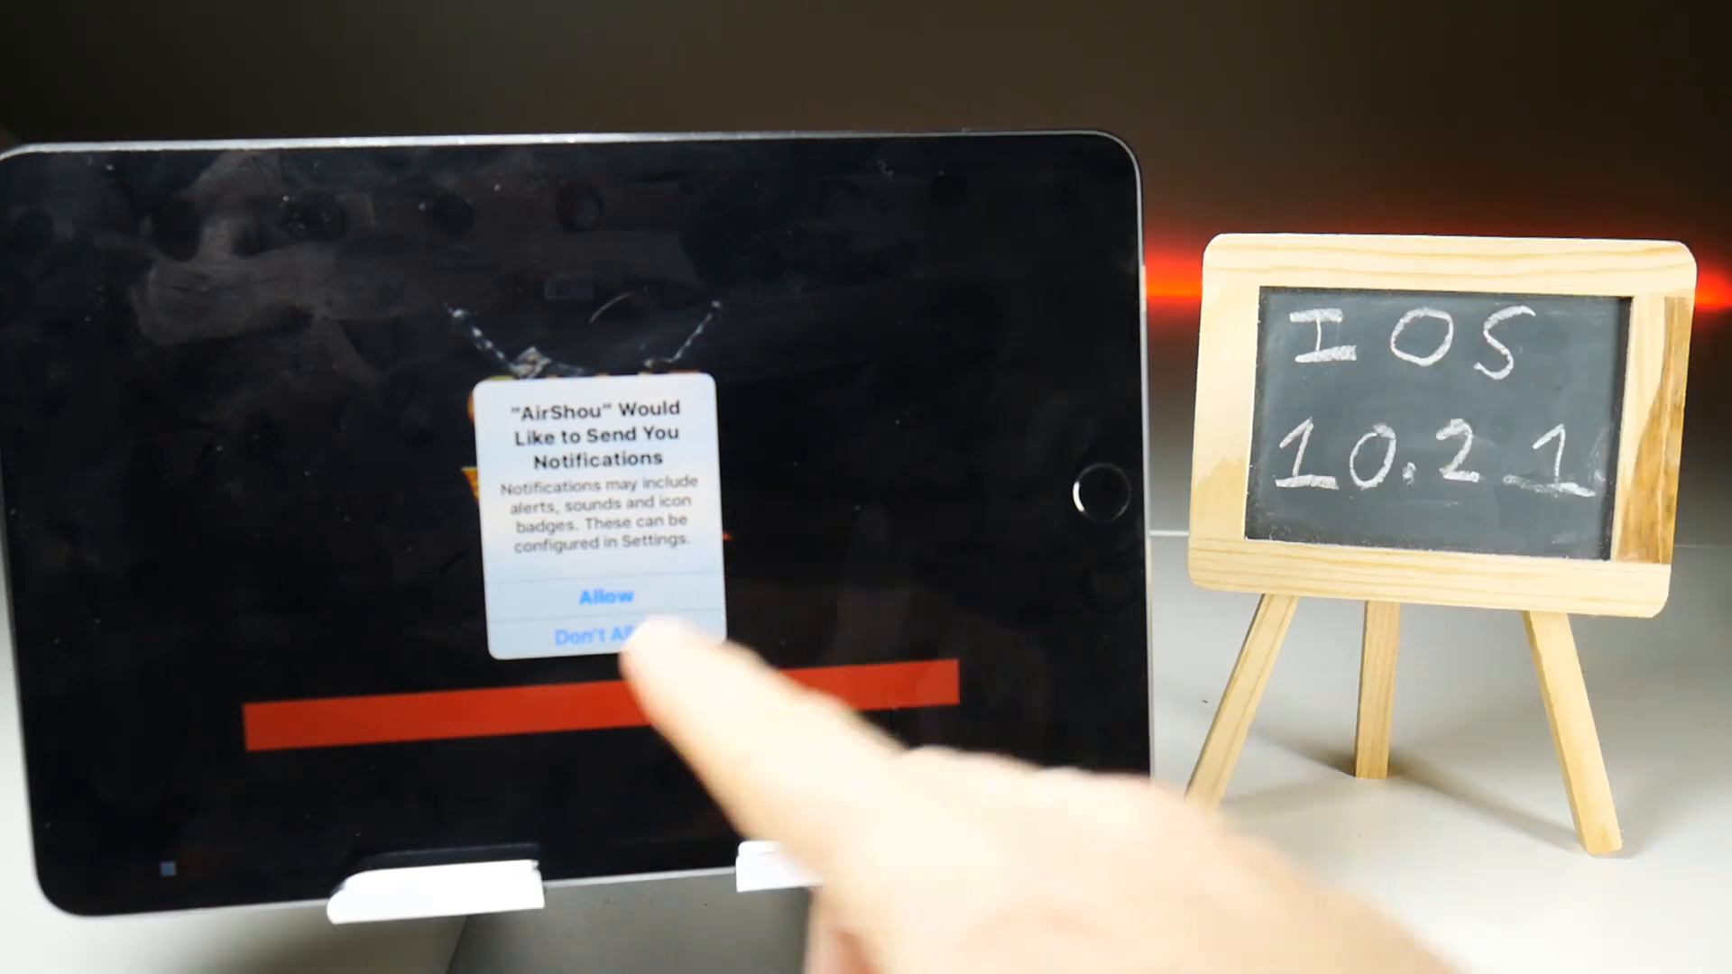
Step: Answer AirShou's notifications alert and tap Agree on the enterprise program notice
{"action": "left_click", "coordinate": [613, 639]}
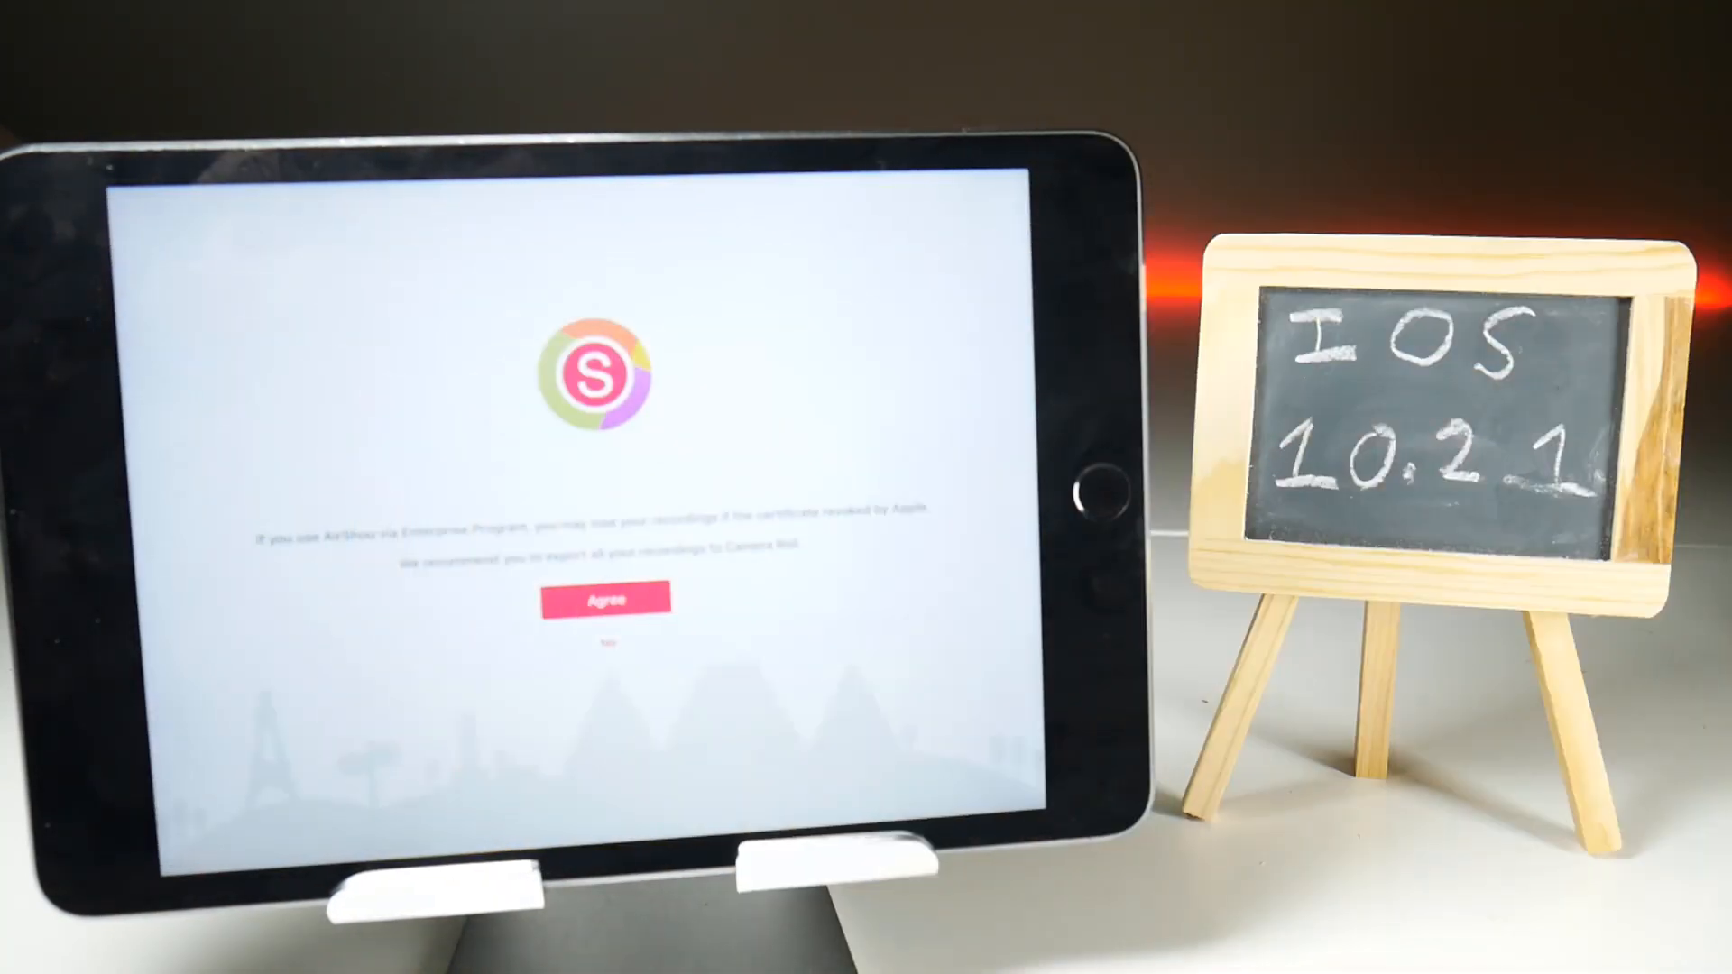
{"action": "left_click", "coordinate": [605, 600]}
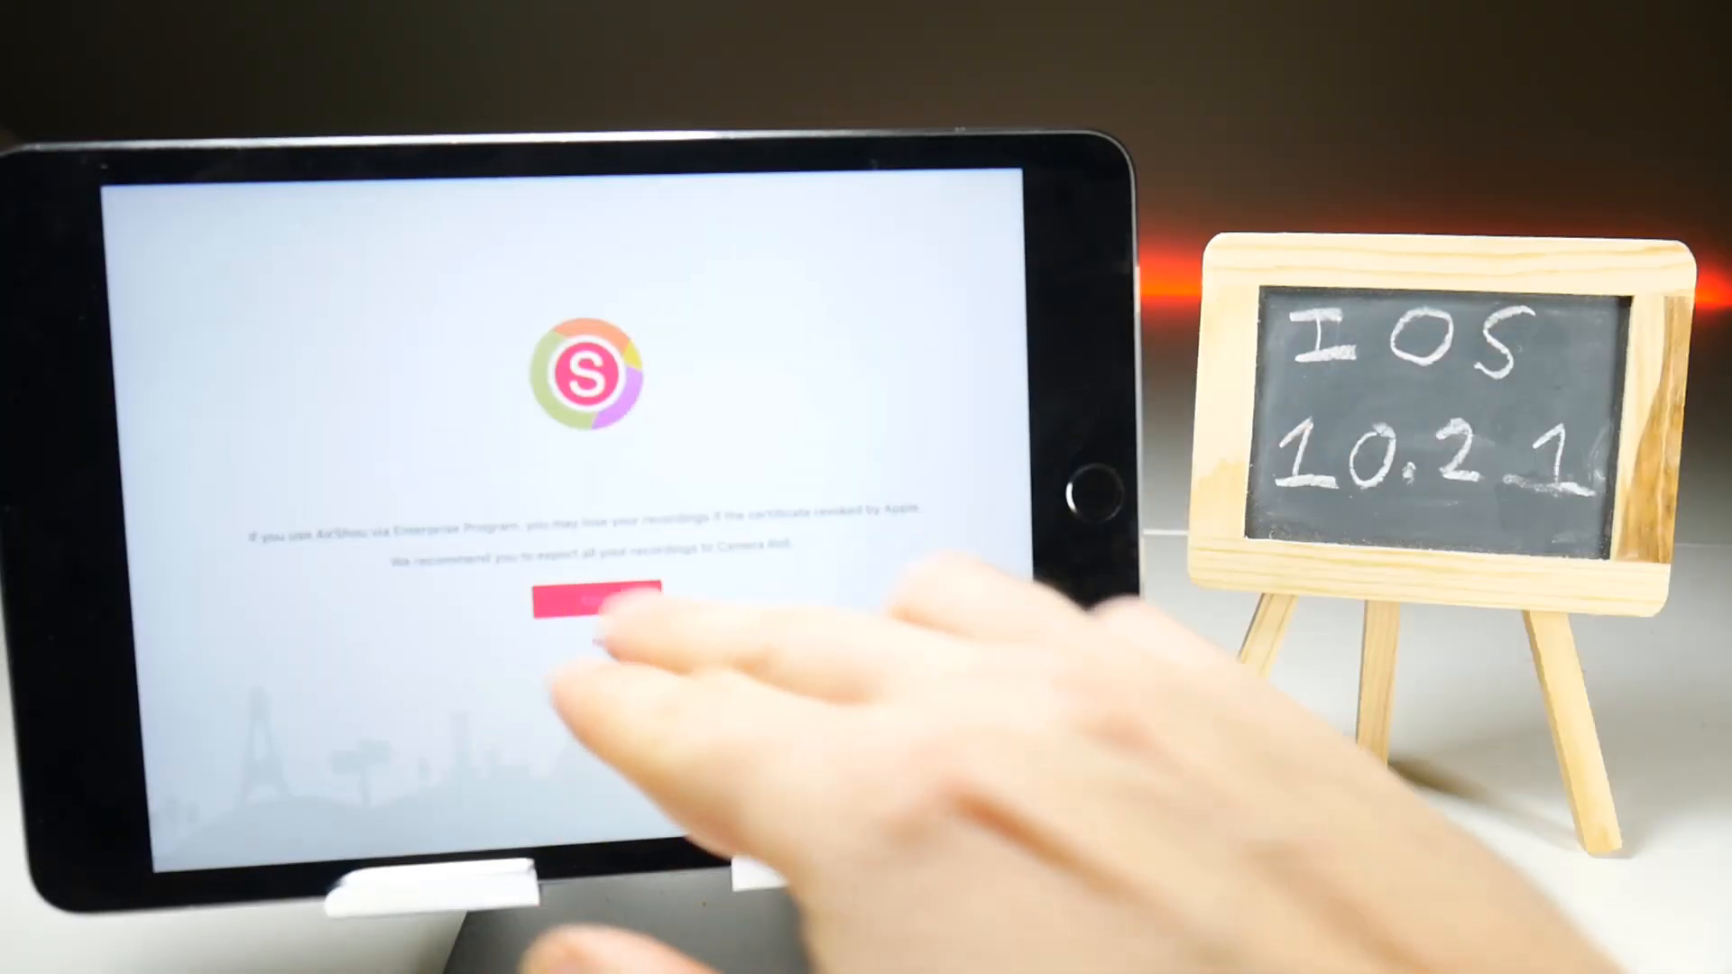
{"action": "left_click", "coordinate": [596, 605]}
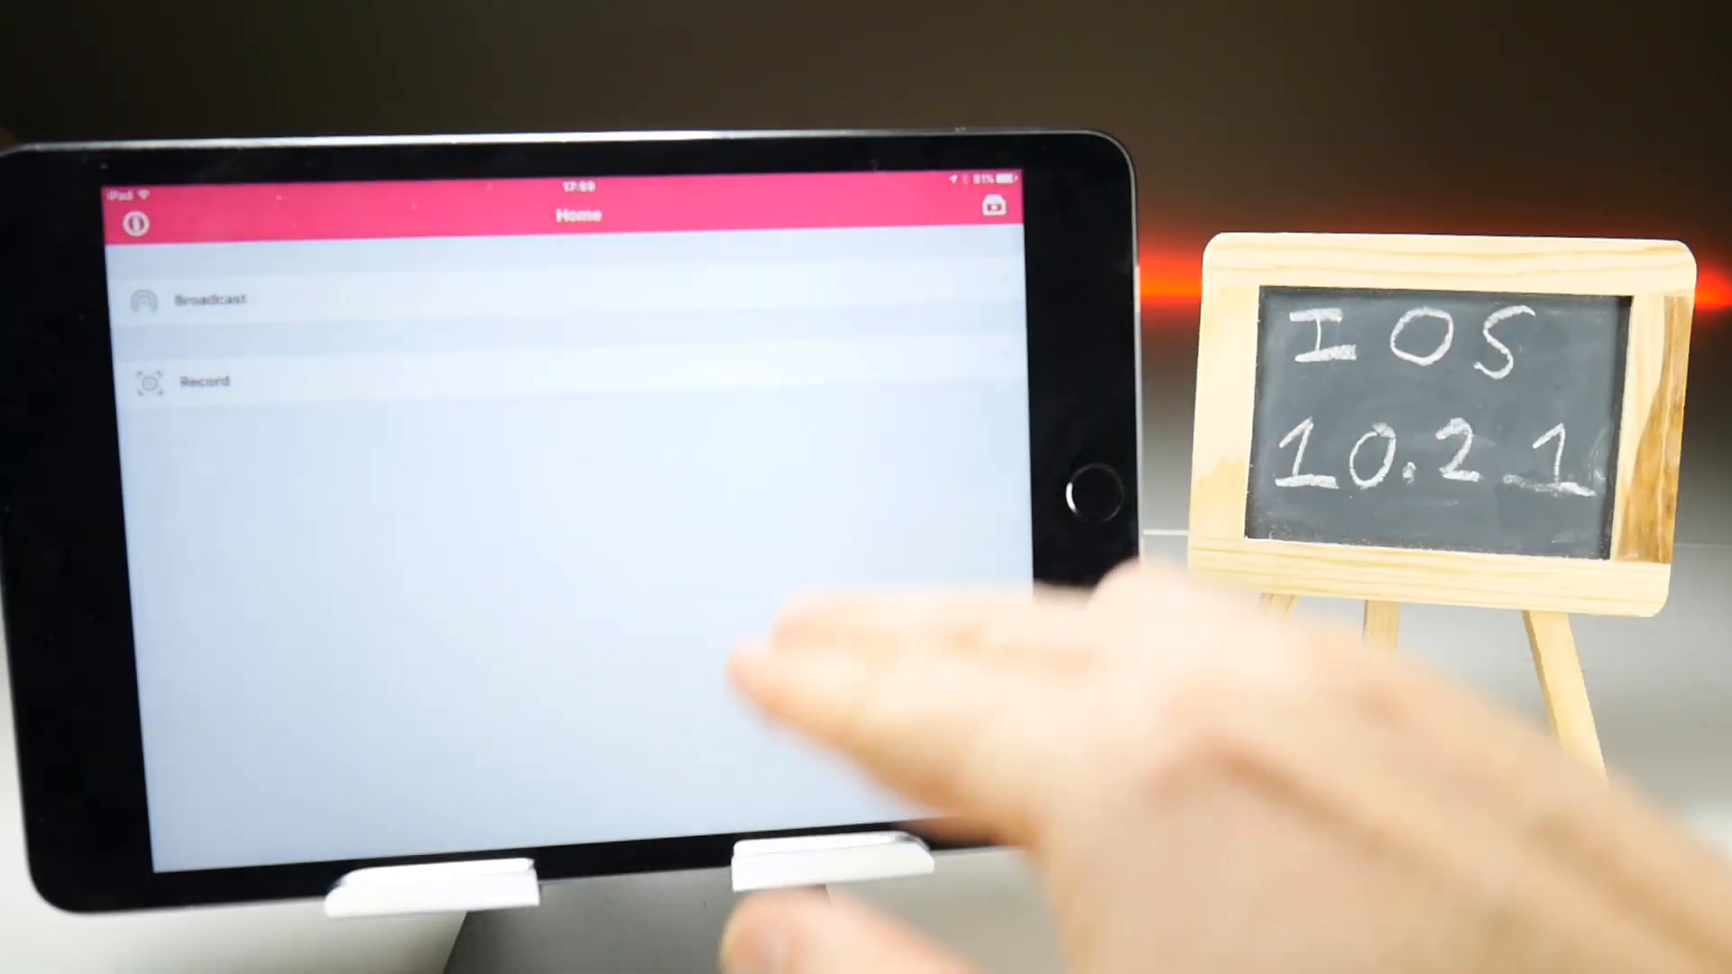
Step: In Record setup, choose 1080P resolution and proceed to the AirPlay mirroring step
{"action": "left_click", "coordinate": [204, 380]}
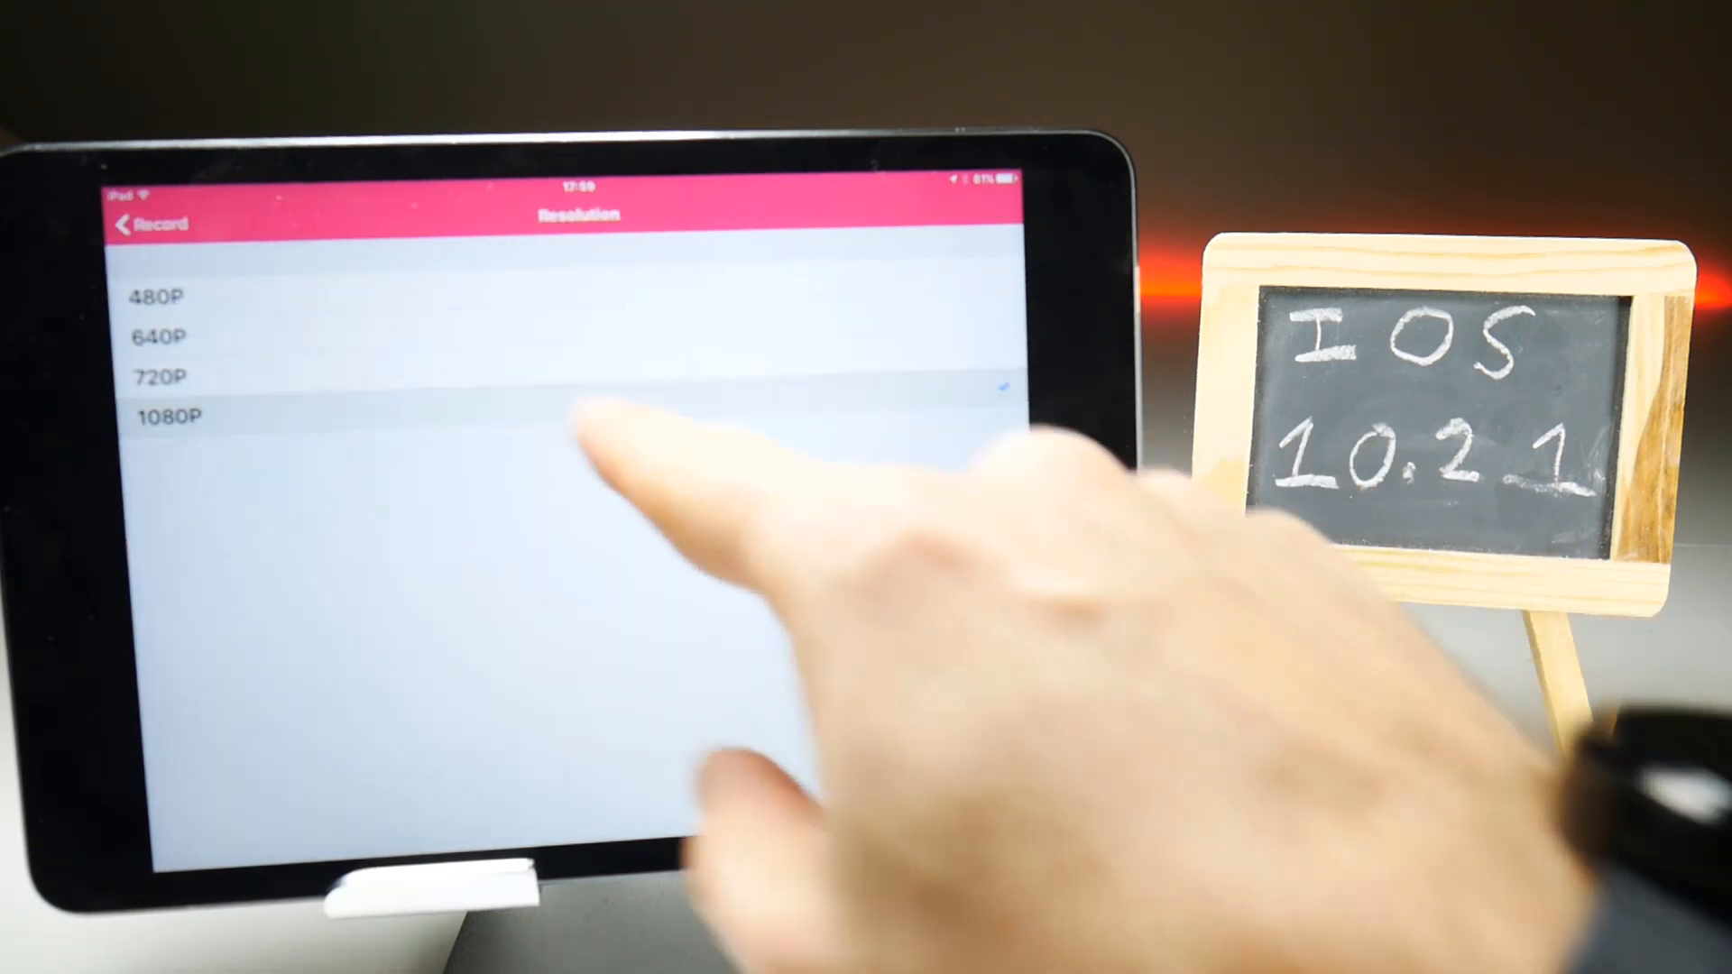
{"action": "left_click", "coordinate": [166, 416]}
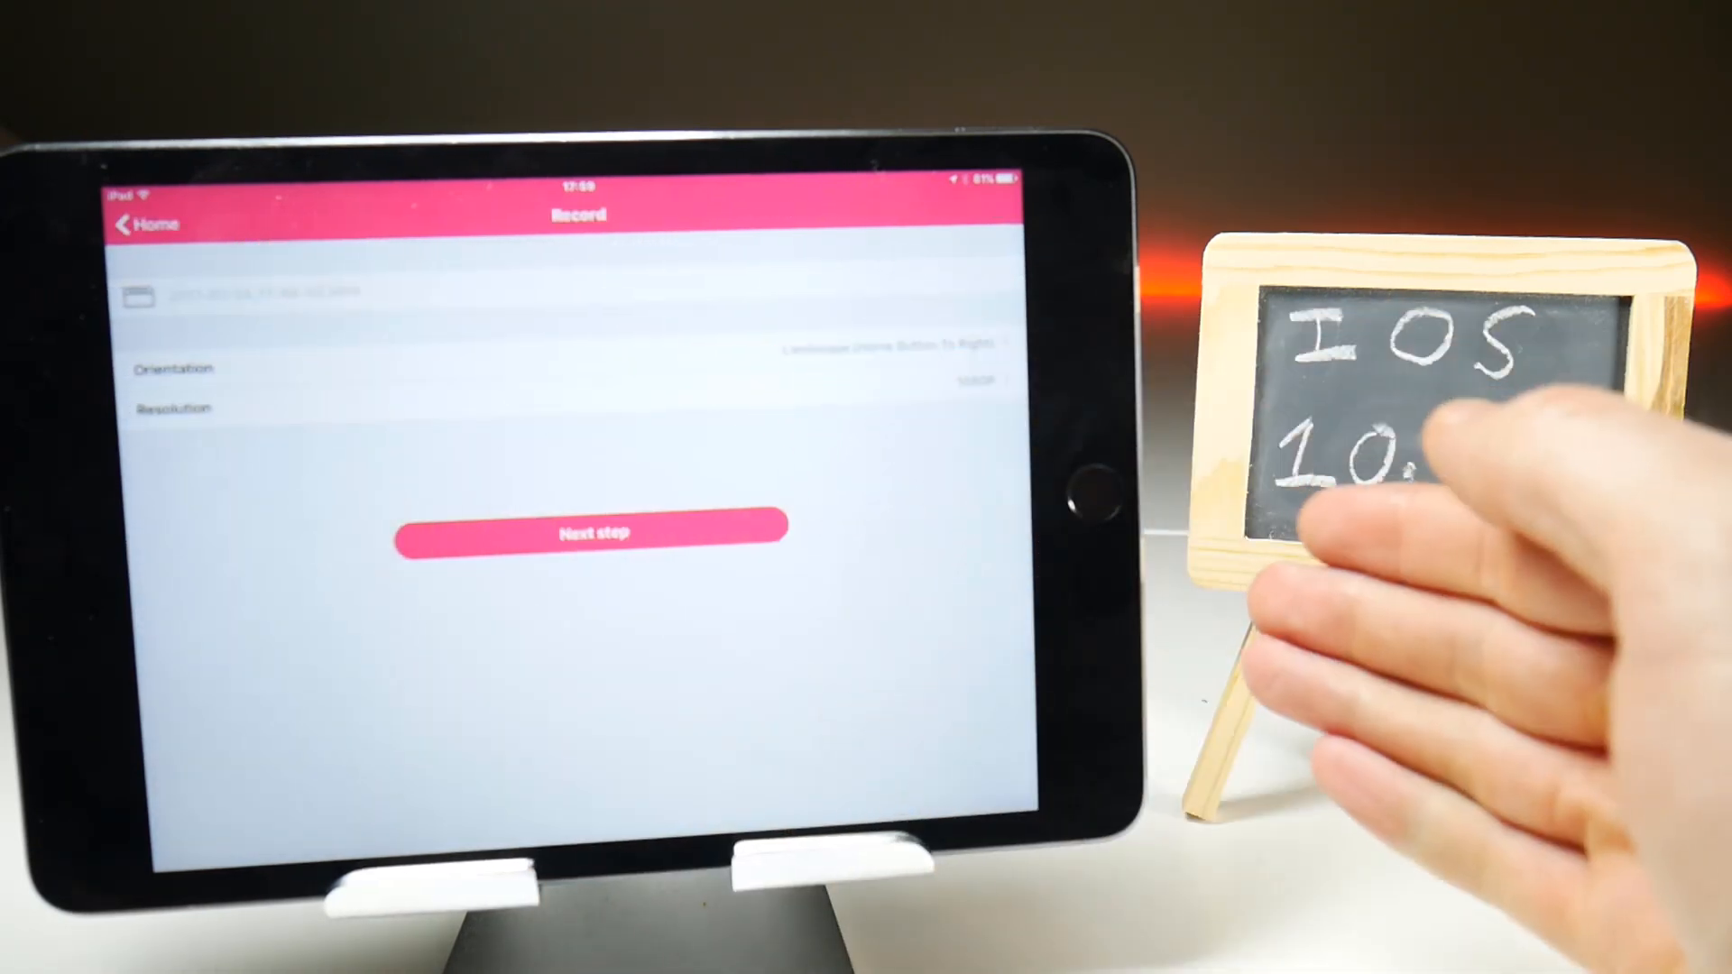
{"action": "left_click", "coordinate": [591, 533]}
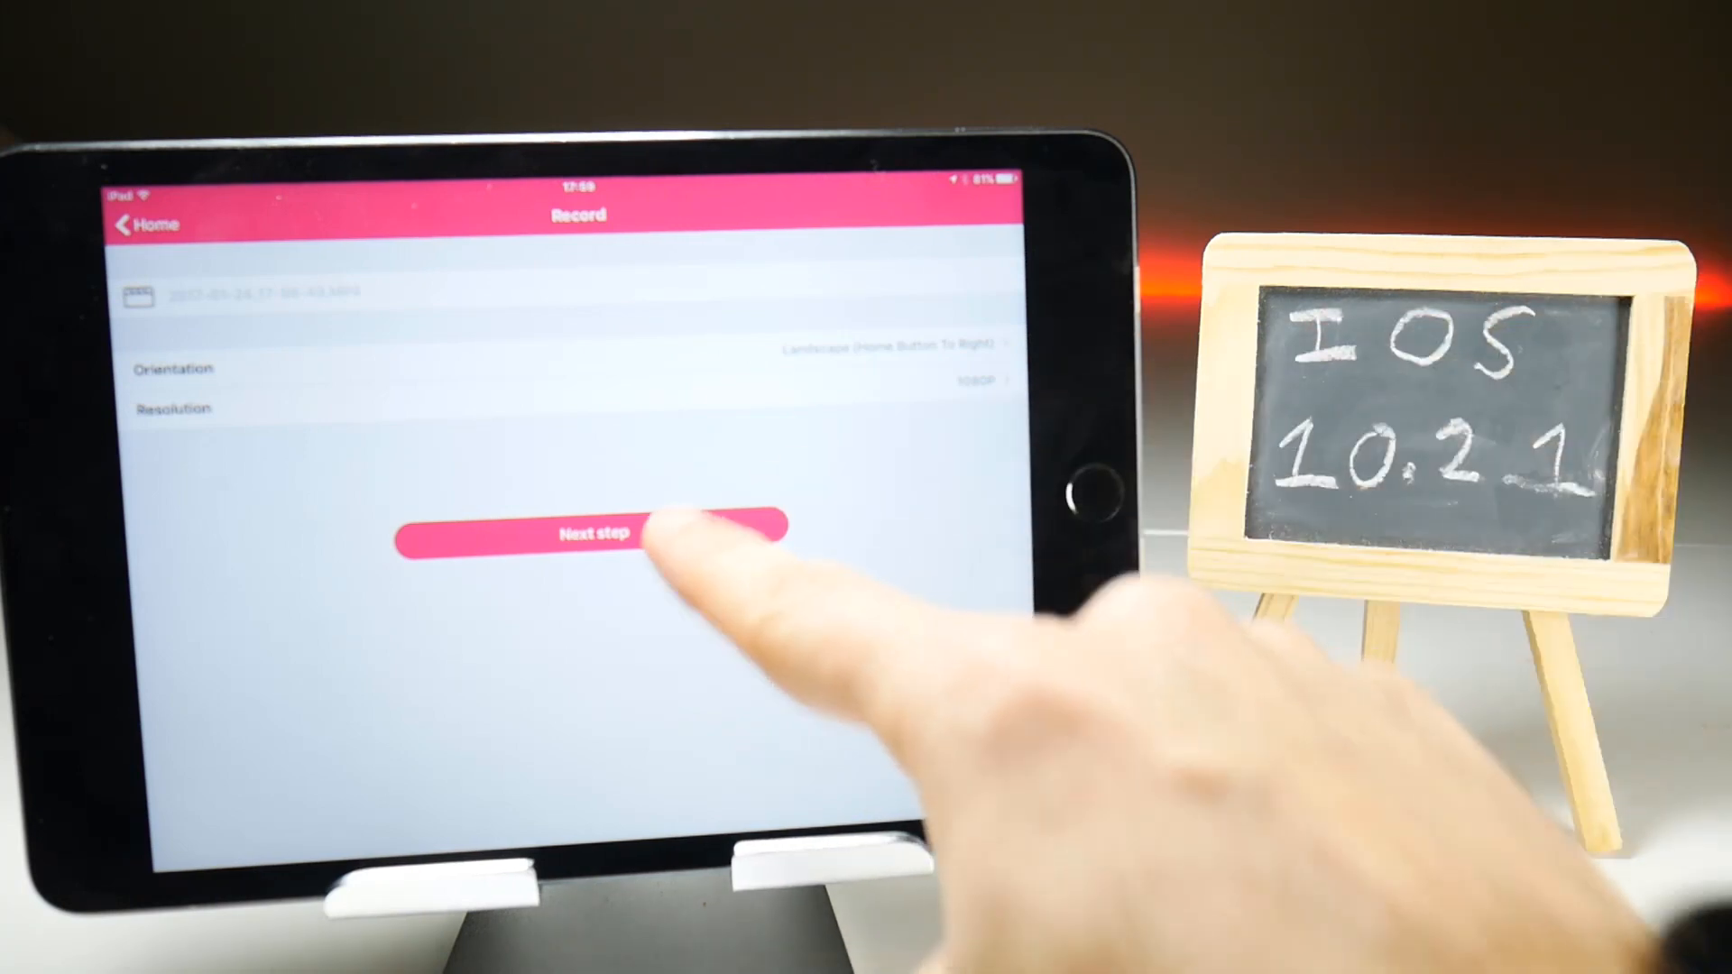
{"action": "left_click", "coordinate": [593, 533]}
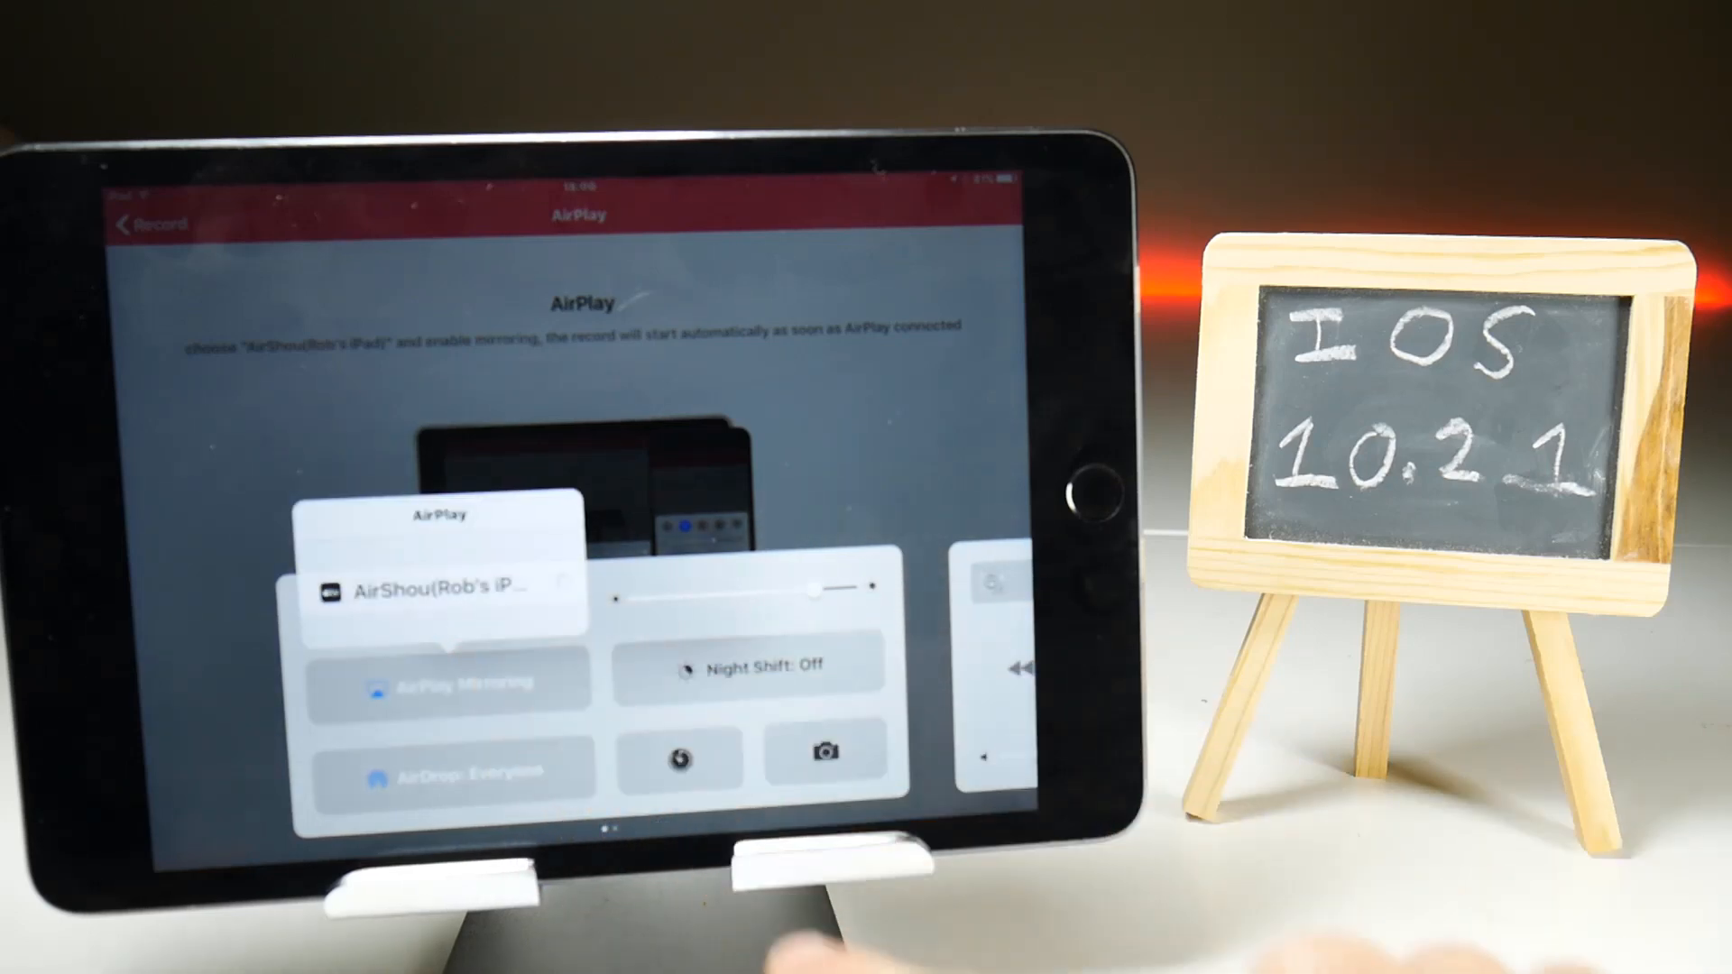
Step: Select the AirShou receiver under AirPlay Mirroring to start recording
{"action": "left_click", "coordinate": [439, 585]}
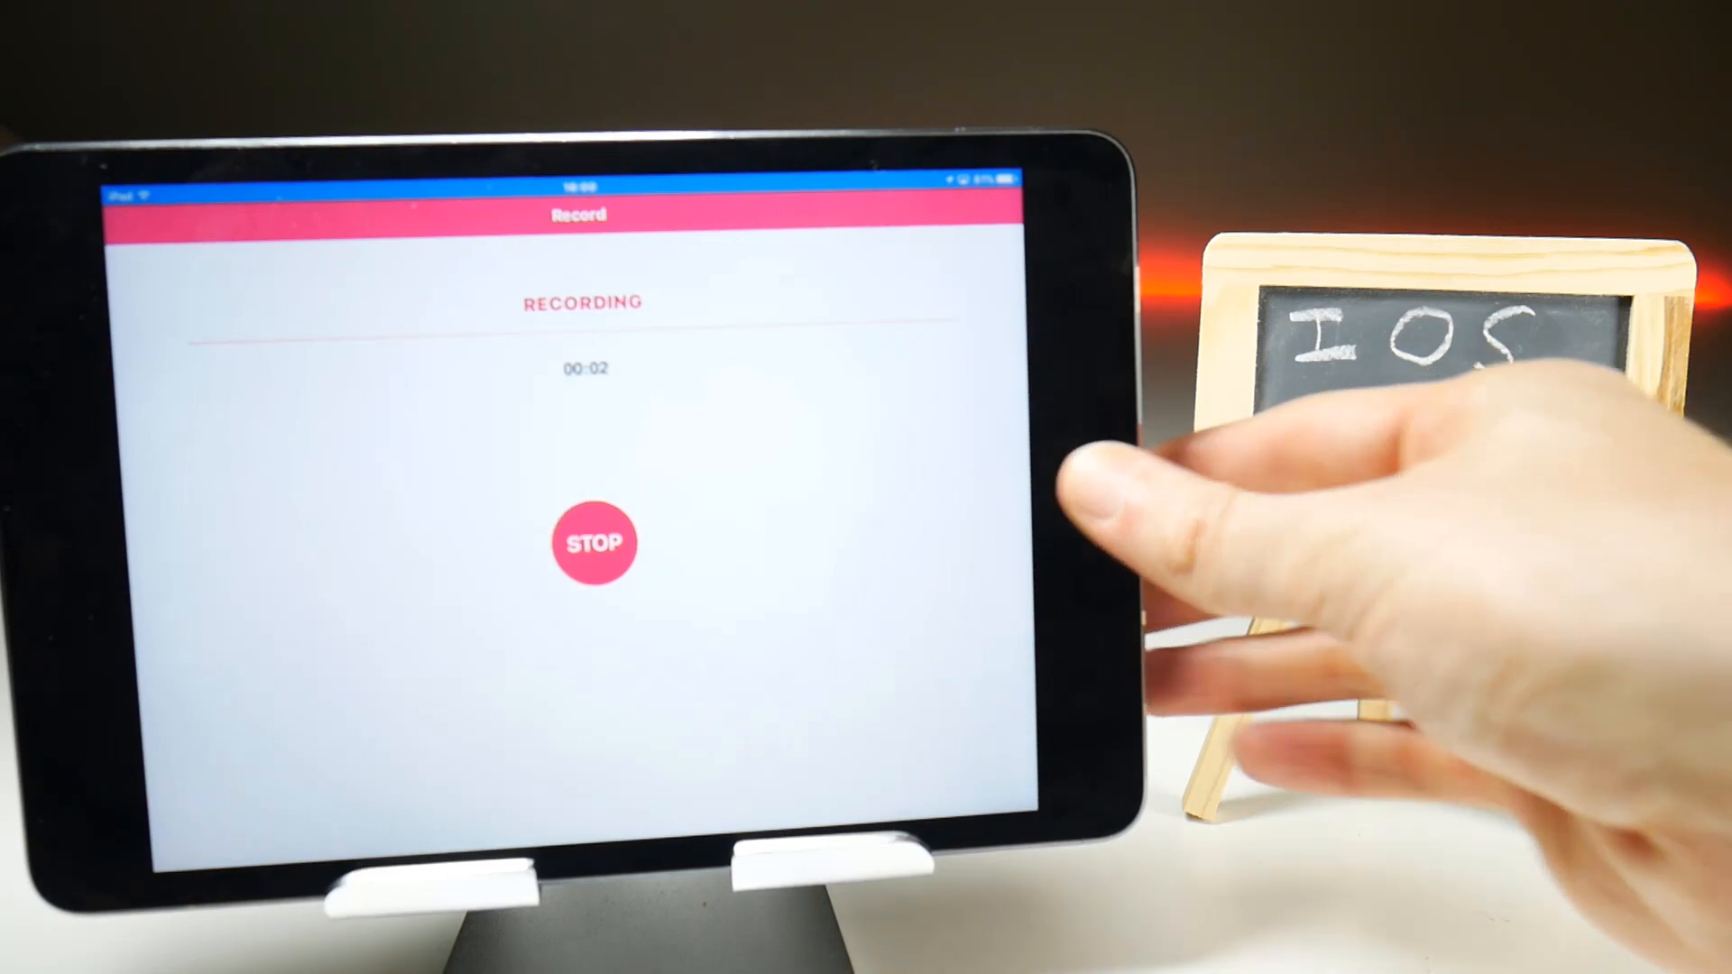
{"action": "left_click", "coordinate": [594, 542]}
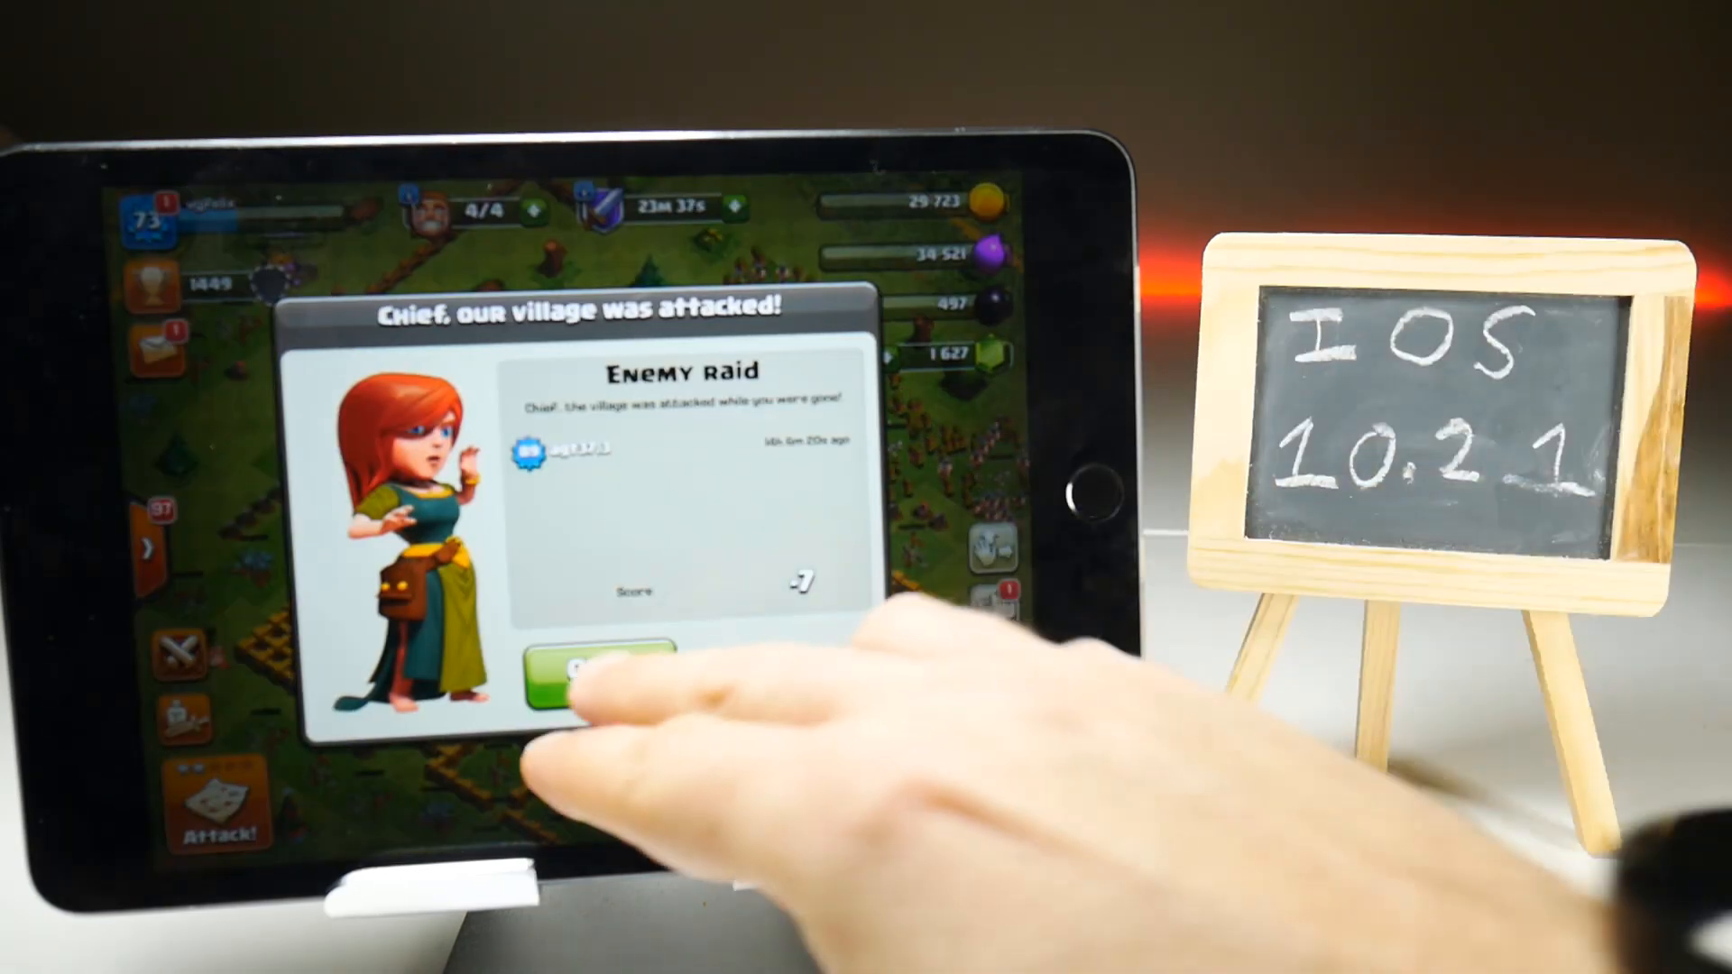
Step: Tap Okay on the Clash of Clans Enemy Raid dialog
{"action": "left_click", "coordinate": [602, 679]}
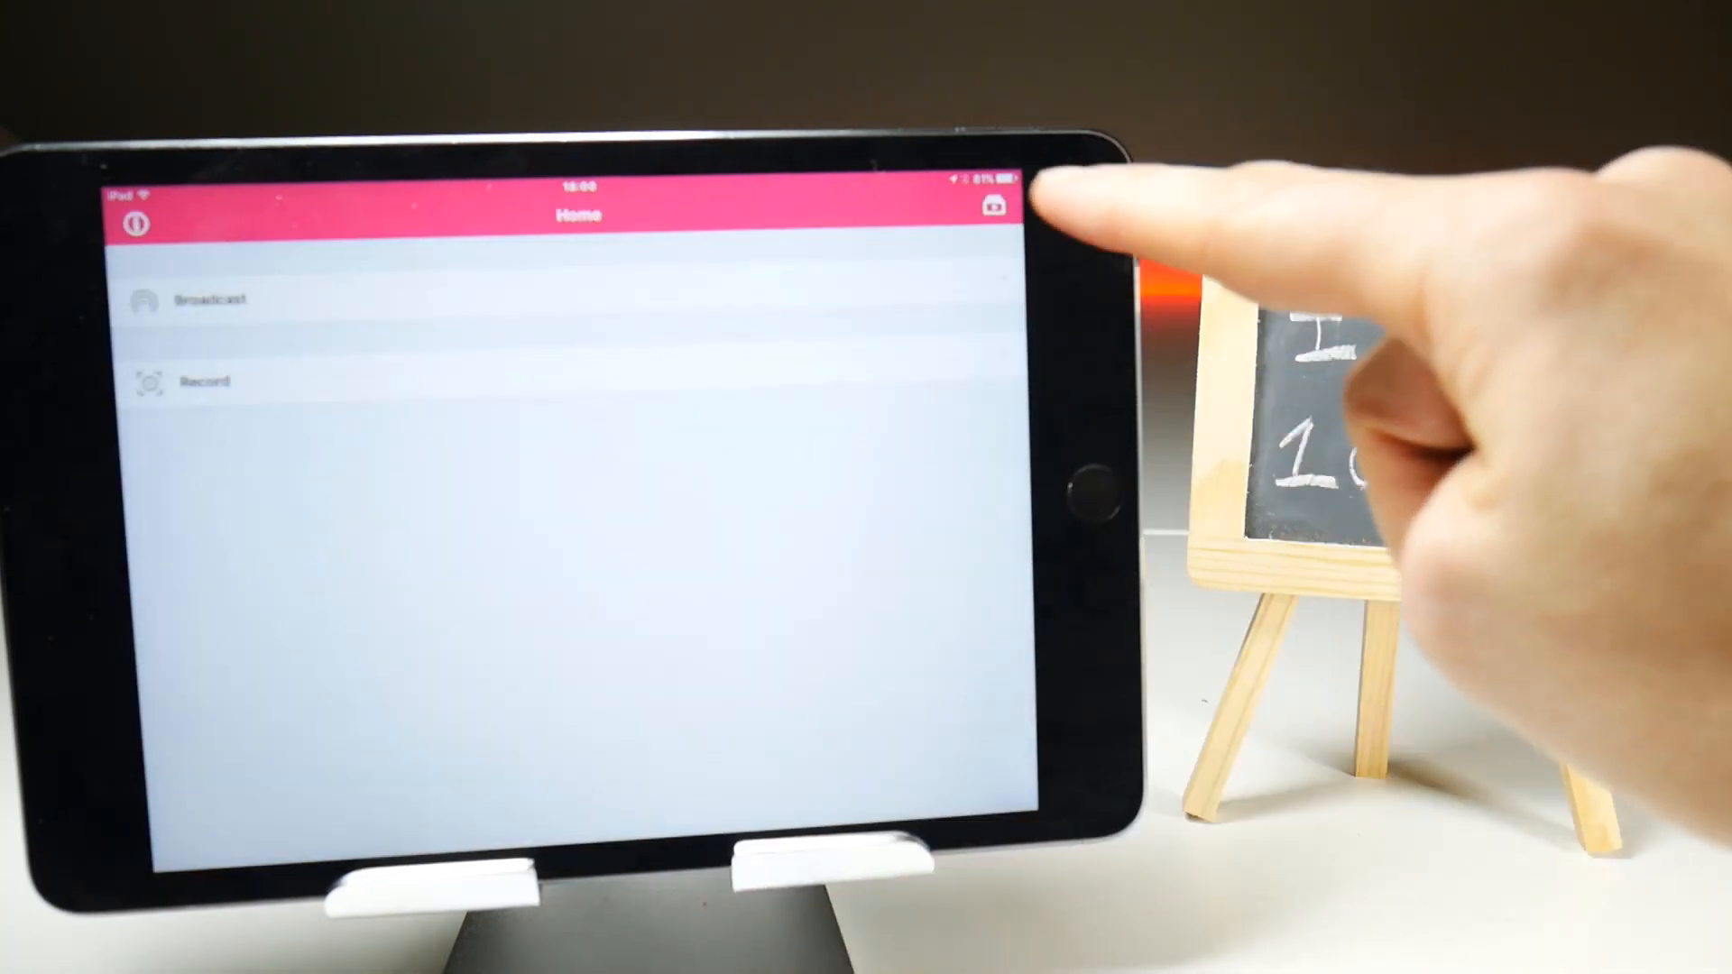
Step: Open Recordings and save 2017-01-24_17-59-57.MP4 to Camera Roll
{"action": "left_click", "coordinate": [993, 208]}
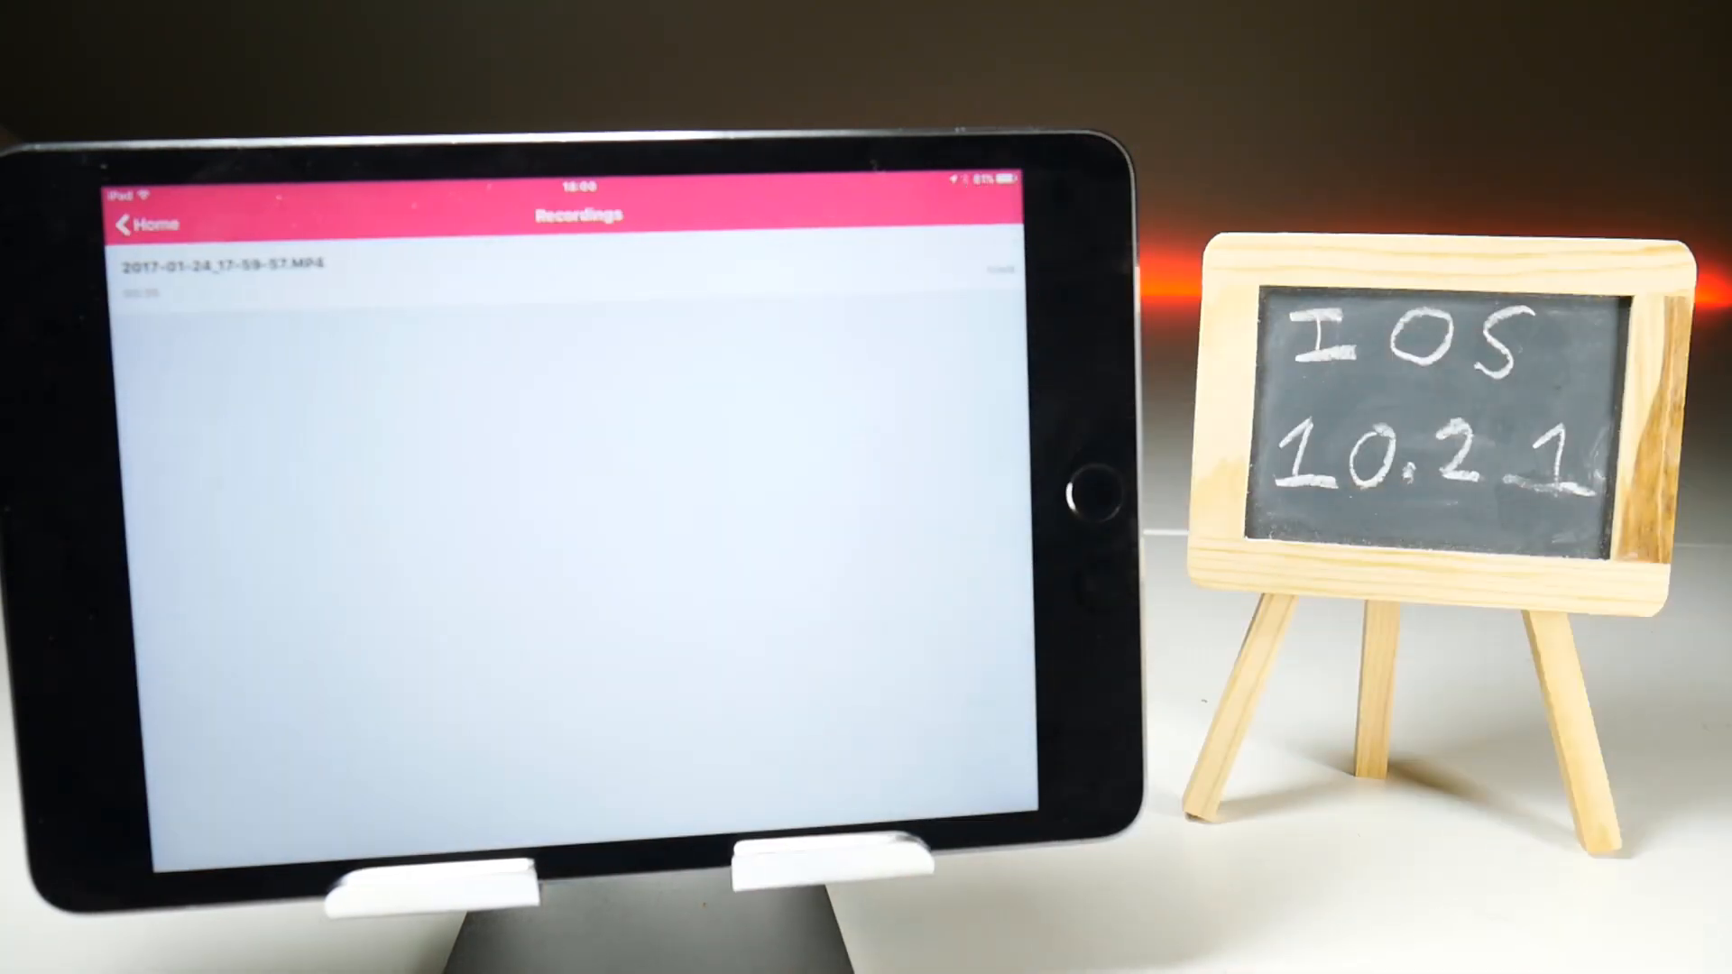
{"action": "left_click", "coordinate": [221, 266]}
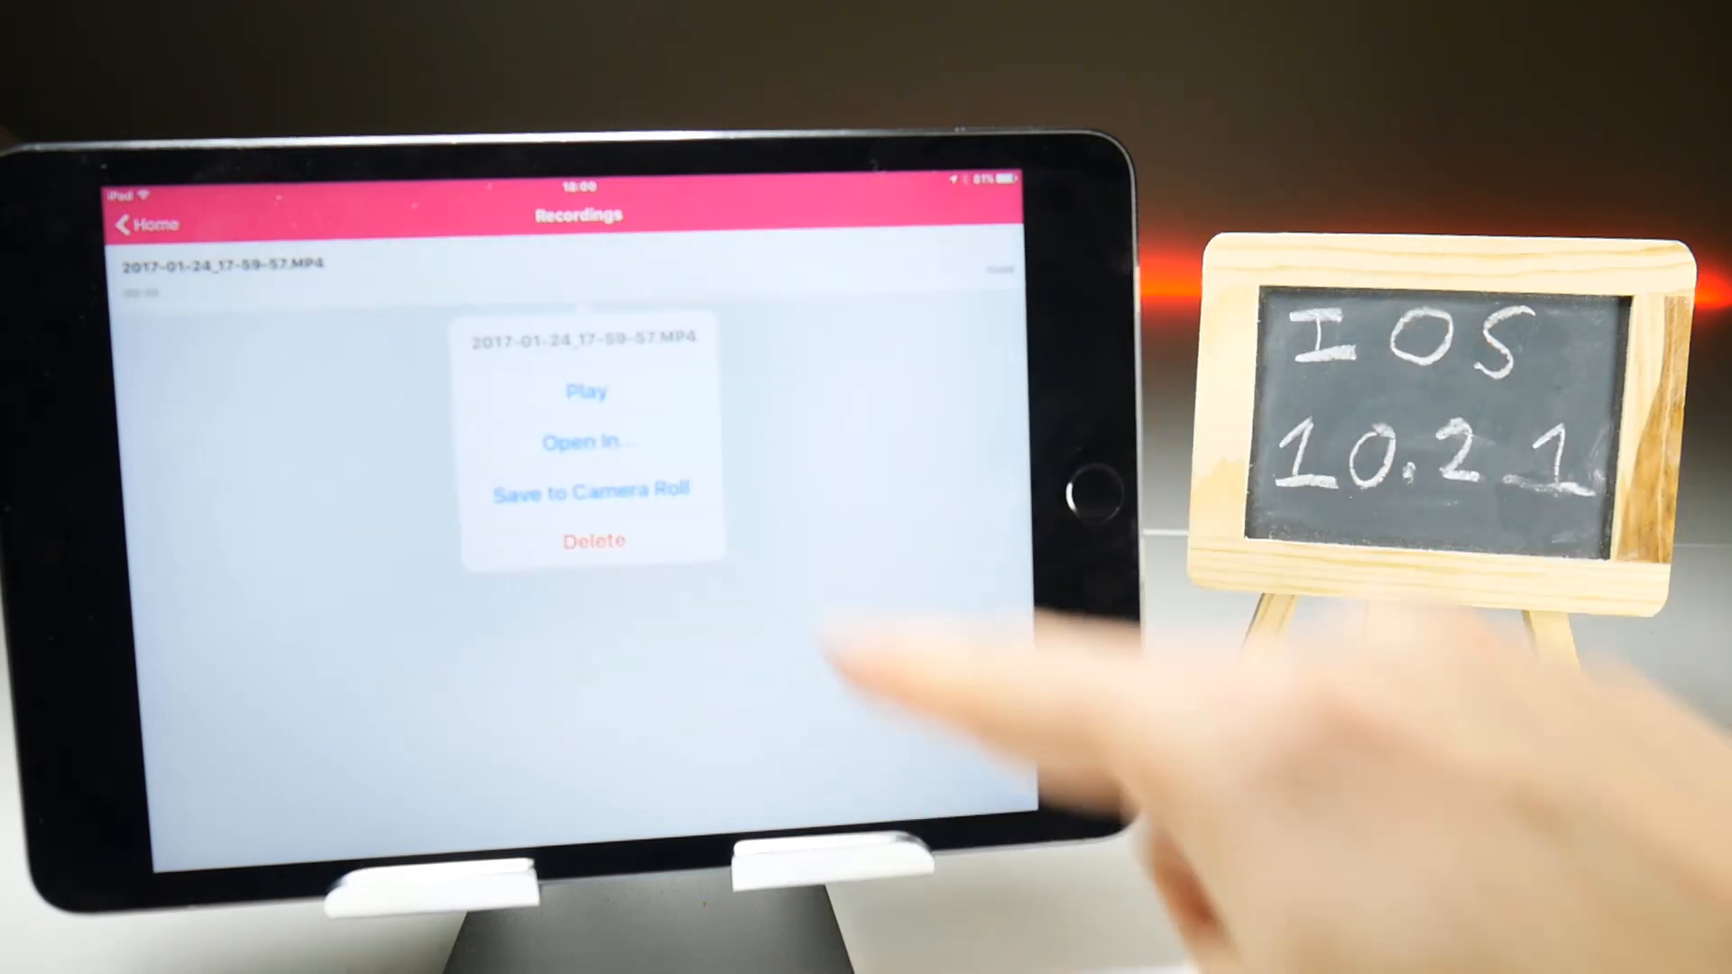
{"action": "left_click", "coordinate": [590, 491]}
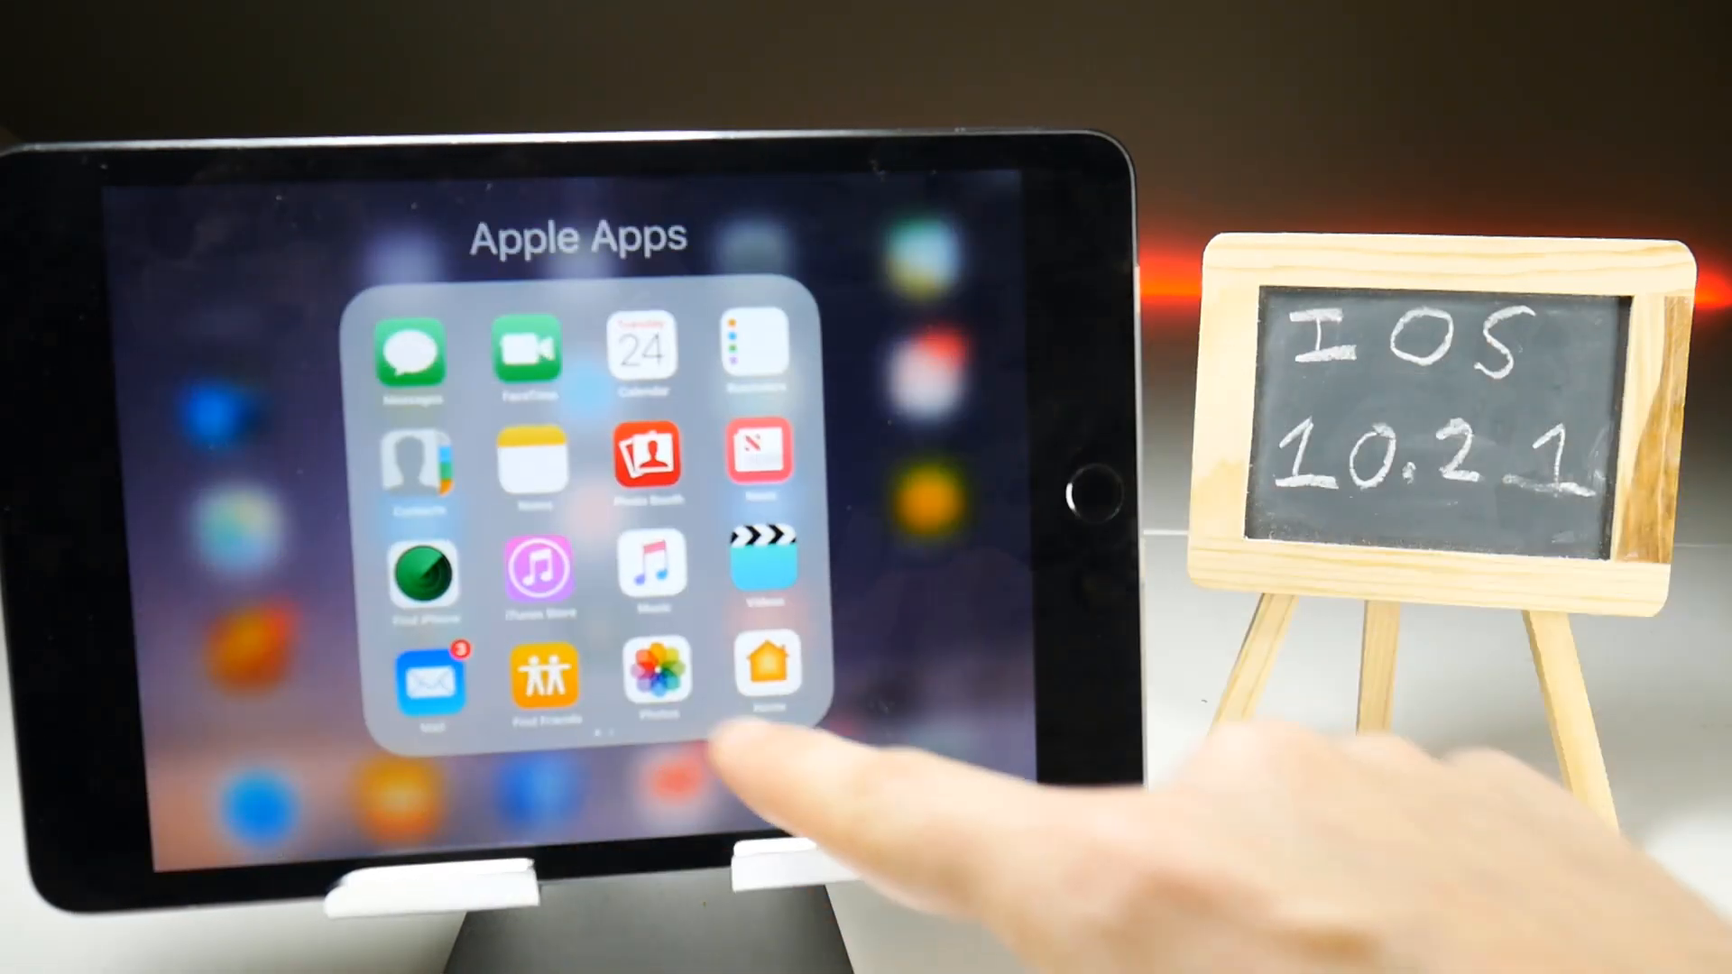
Step: Open Photos and play the newest saved screen recording in the Camera Roll
{"action": "left_click", "coordinate": [655, 669]}
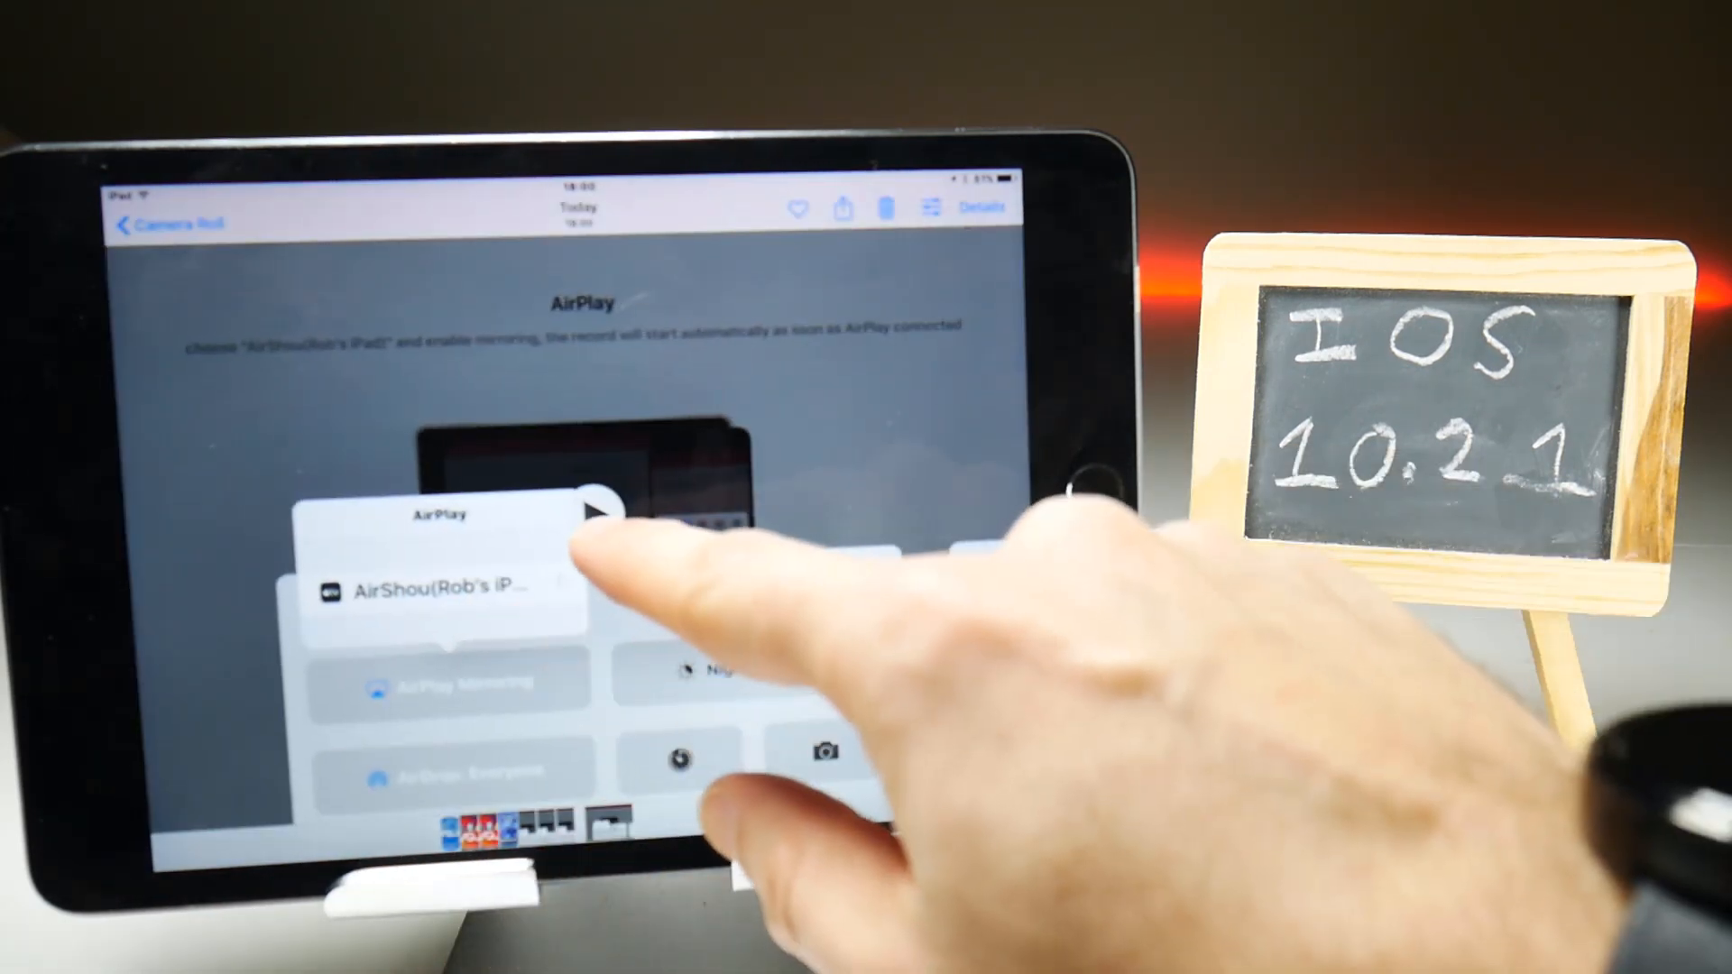
{"action": "left_click", "coordinate": [441, 583]}
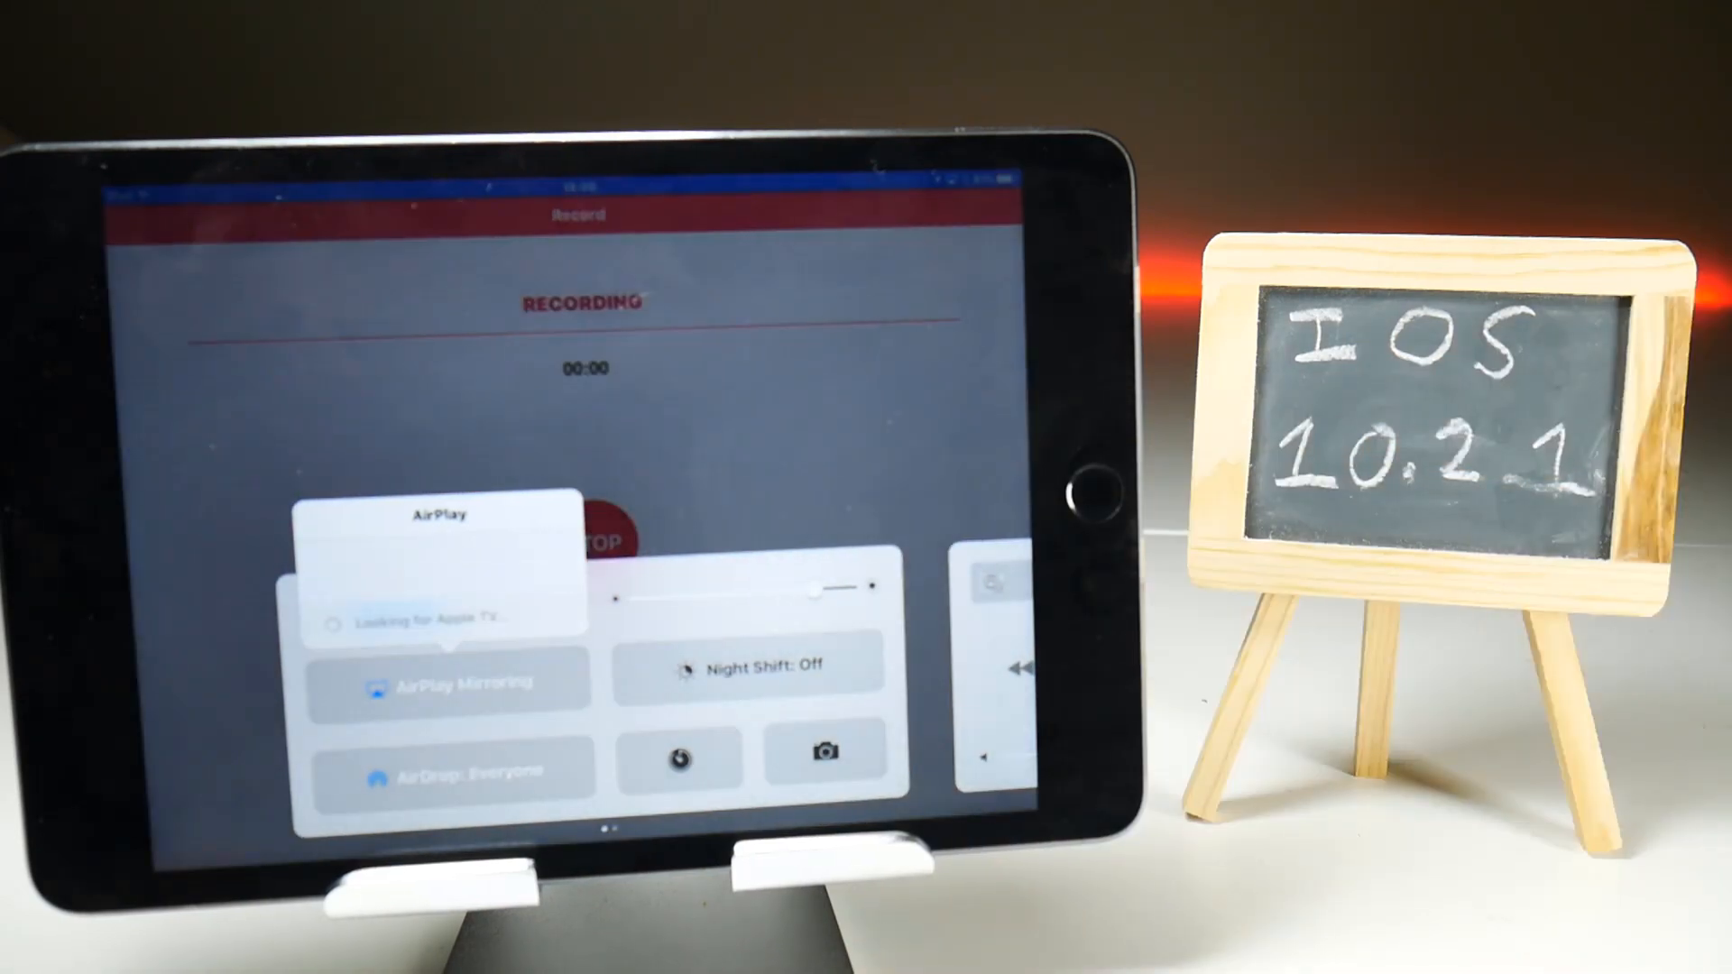